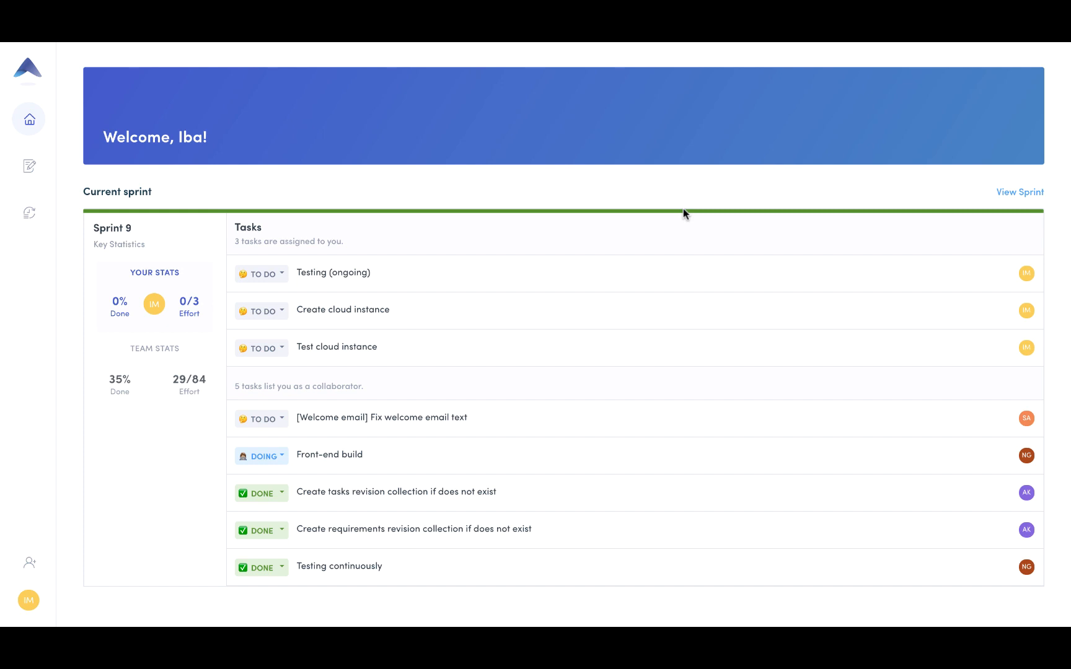
mouse_move(28, 166)
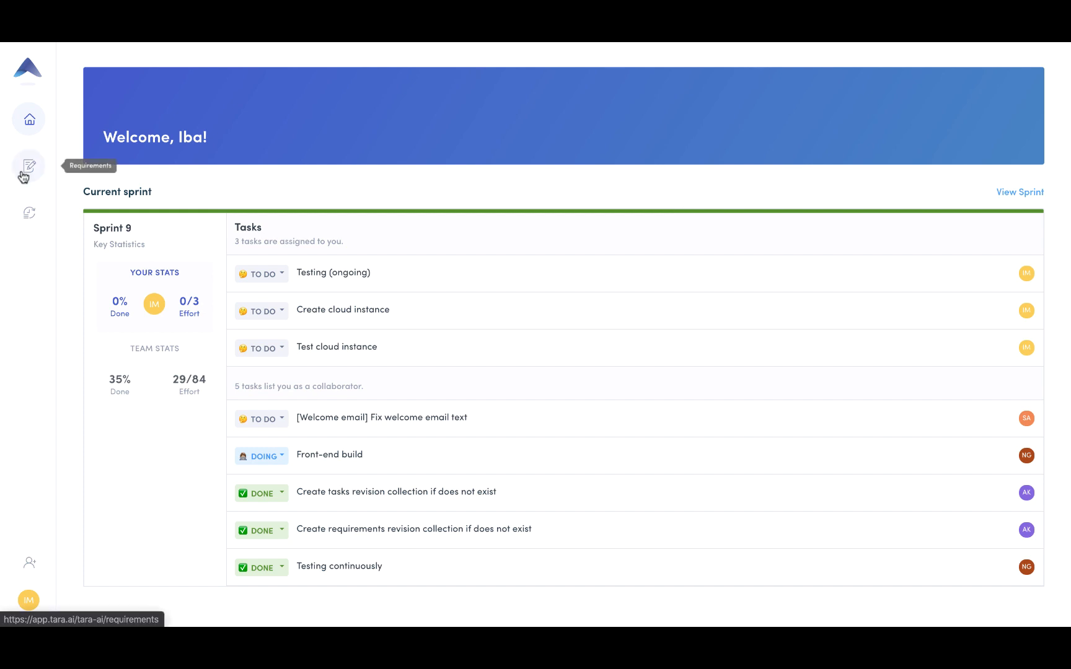
- Create a requirement titled 'Mobile app- iOS' from the Requirements list
left_click(29, 166)
type("M")
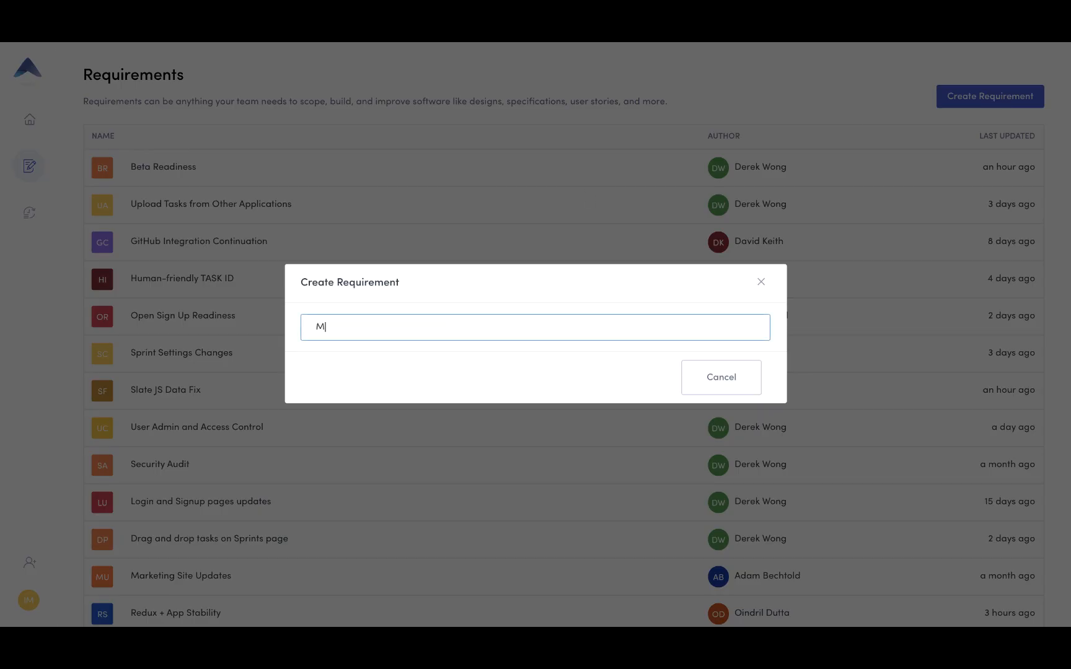
type("obile app- i")
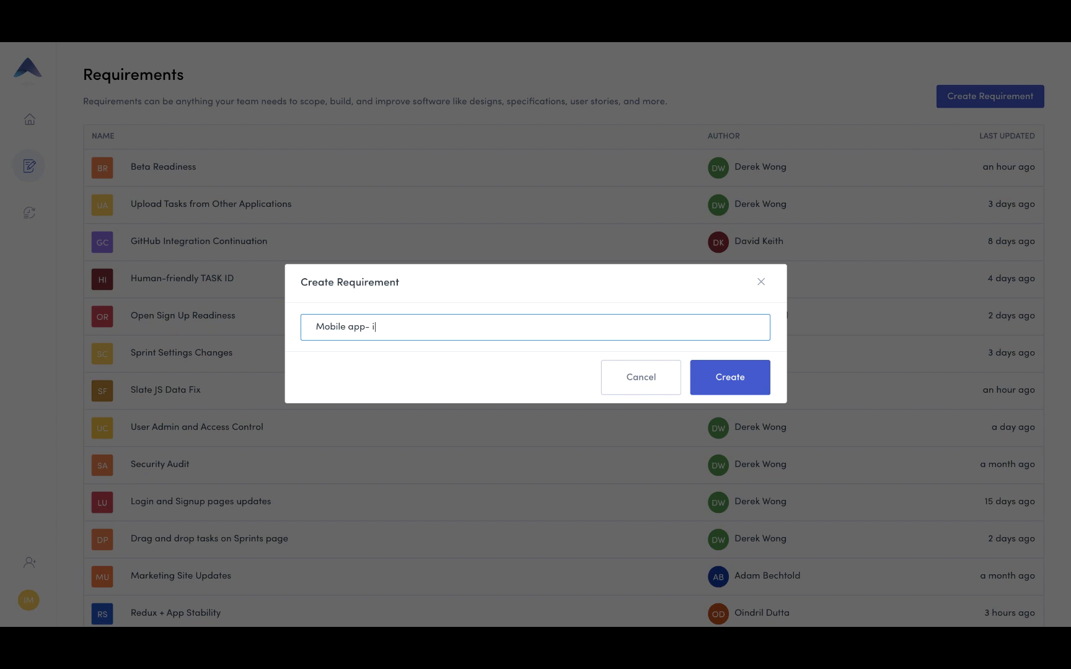
type("OS")
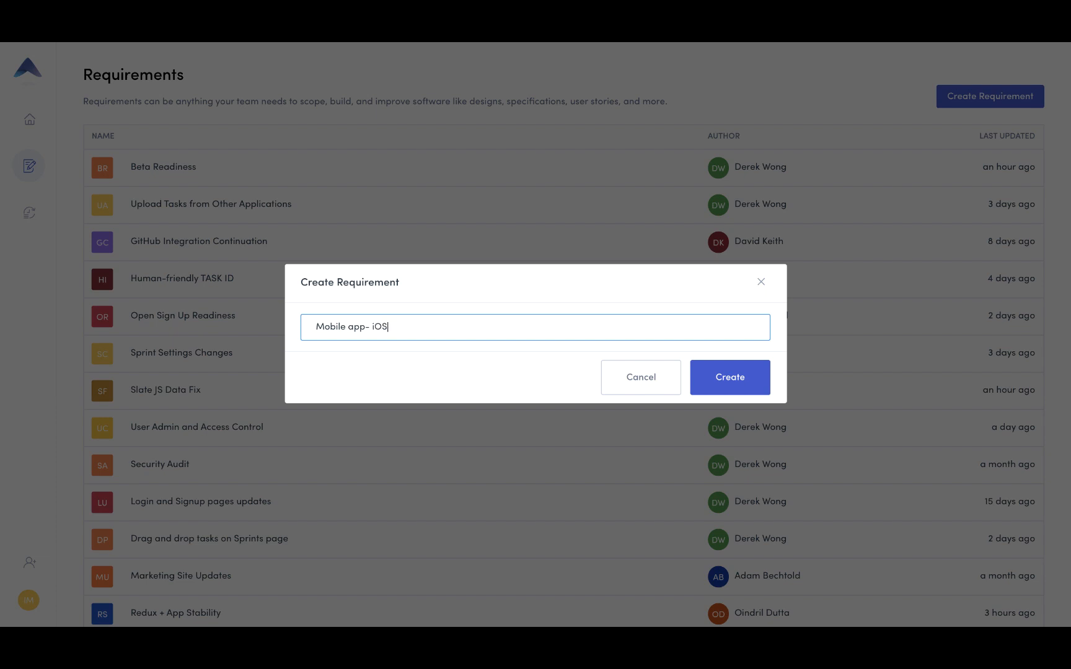
left_click(729, 377)
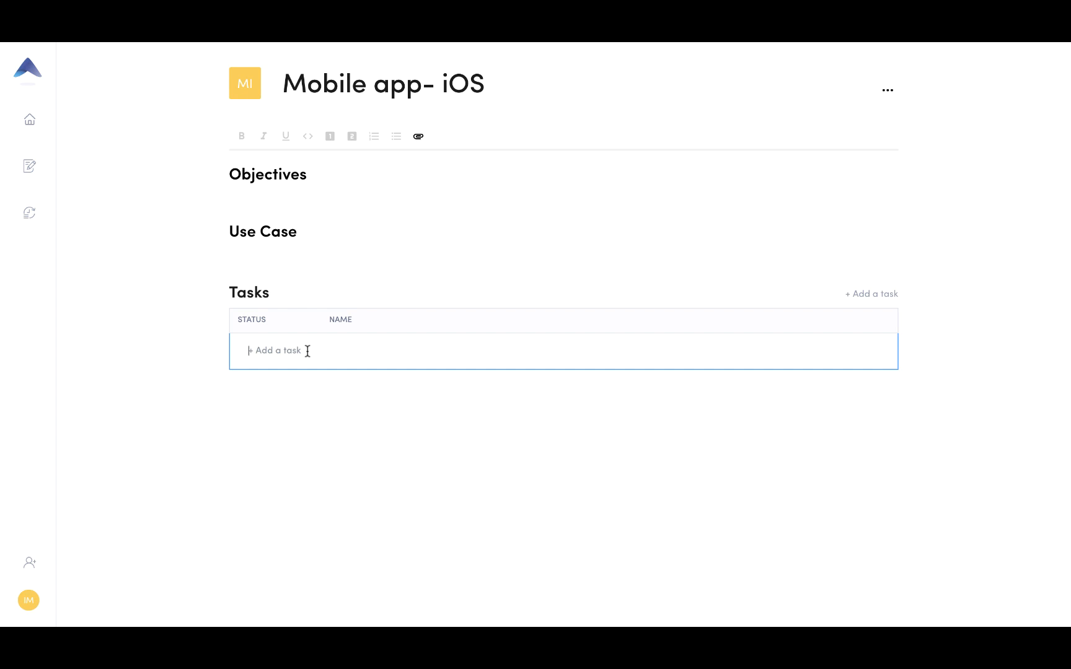
- Add the task 'Objective C library setup' to the requirement's Tasks table
type("Objective")
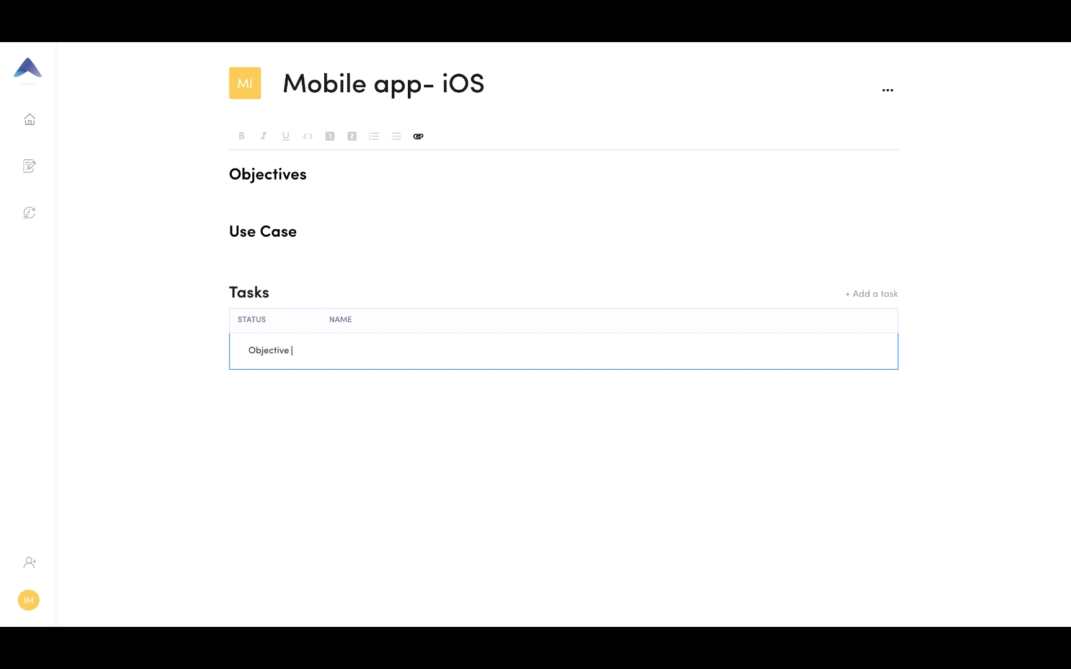
type("C library set")
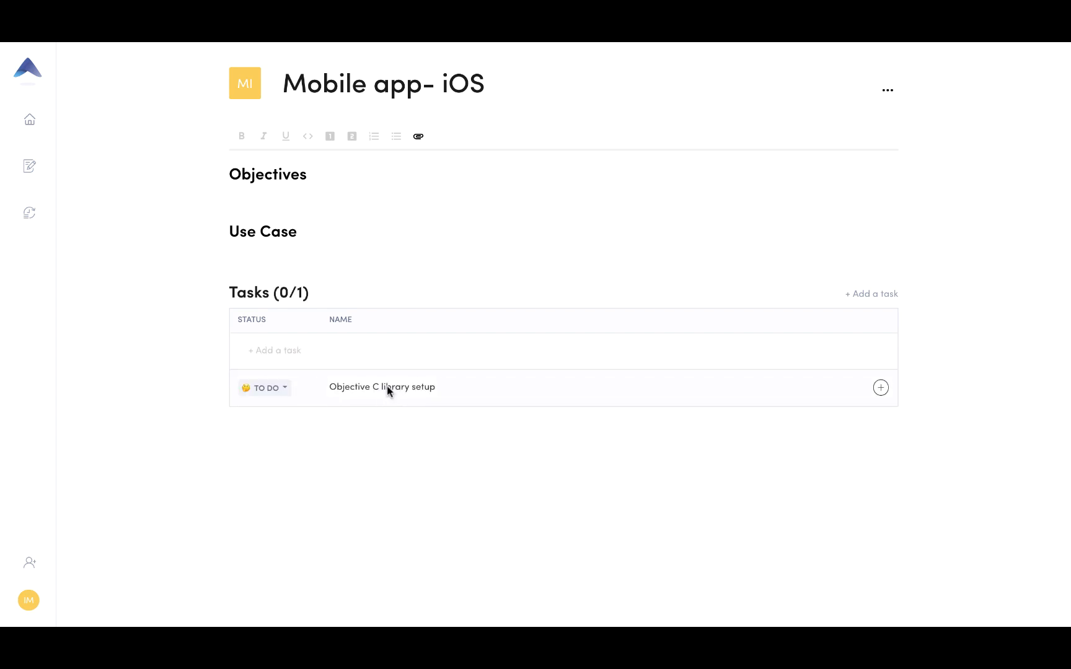
- Open the Objective C library setup task panel and click into its description and effort fields
left_click(382, 387)
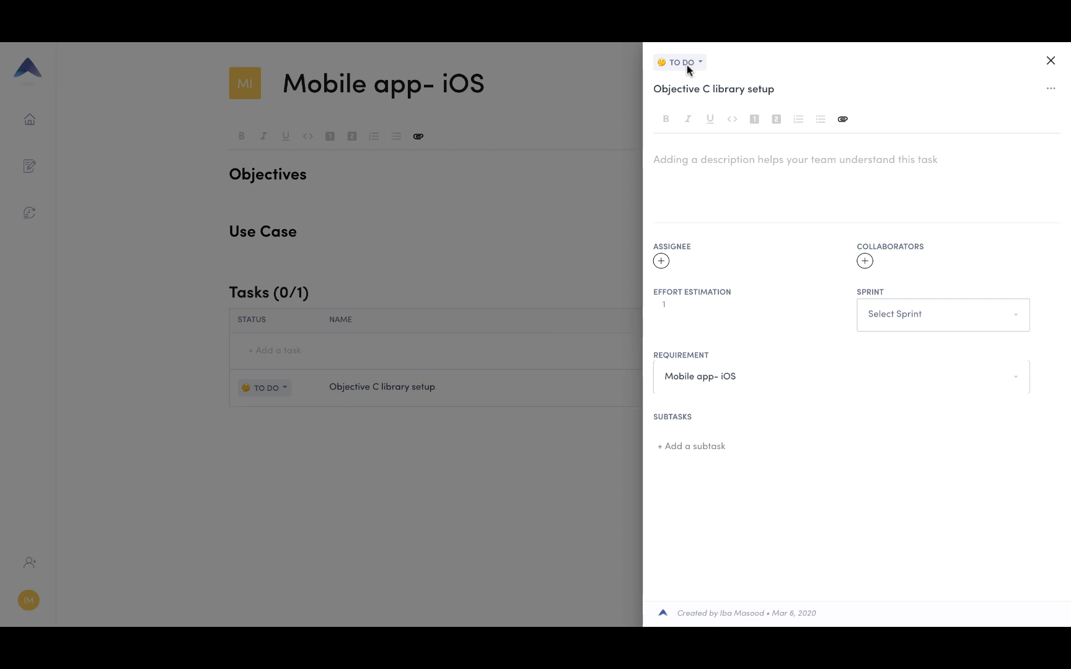
left_click(677, 62)
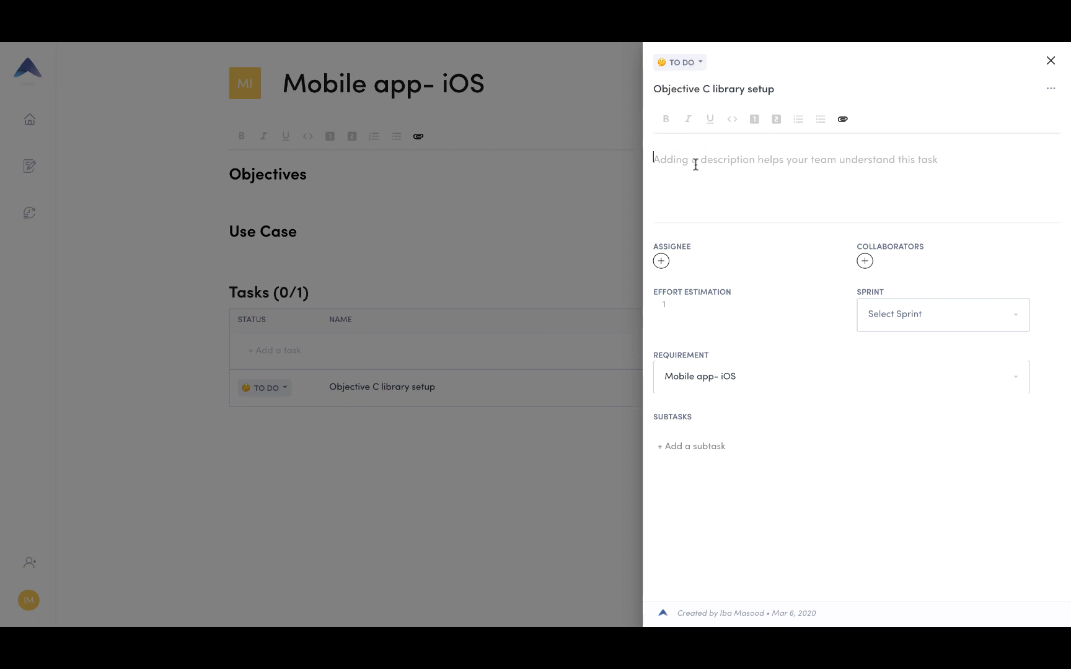
mouse_move(660, 263)
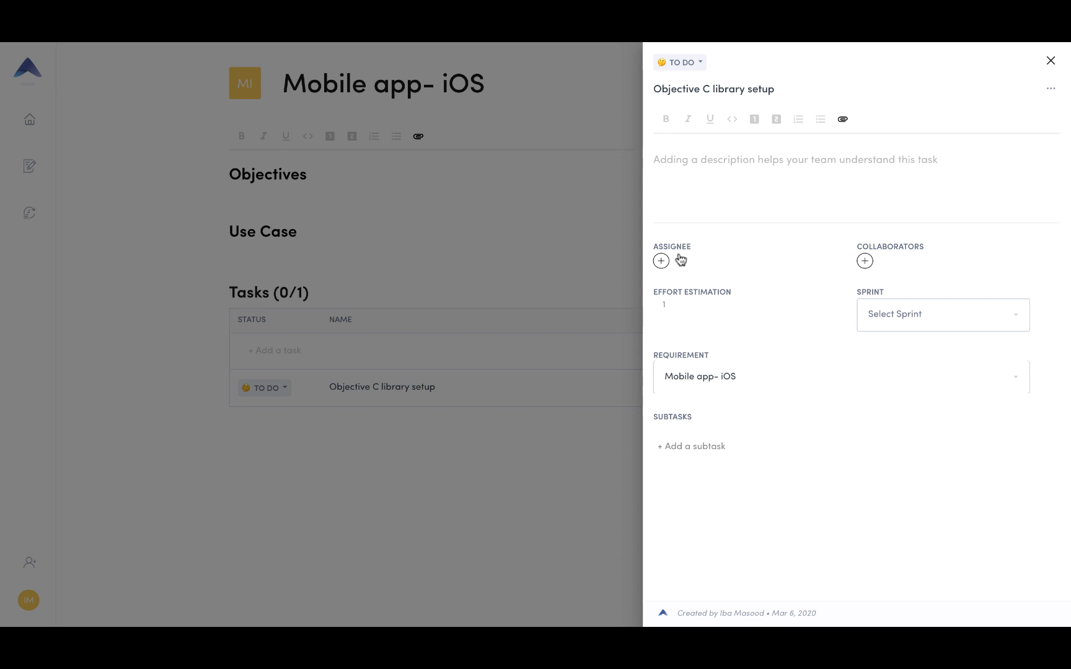
mouse_move(809, 284)
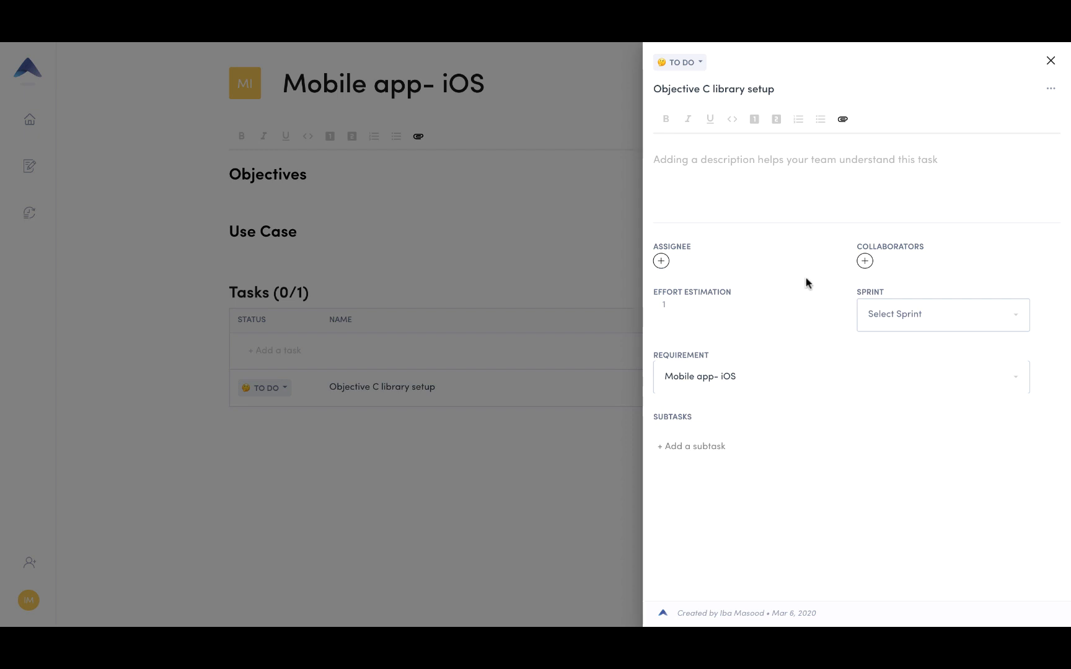
left_click(865, 261)
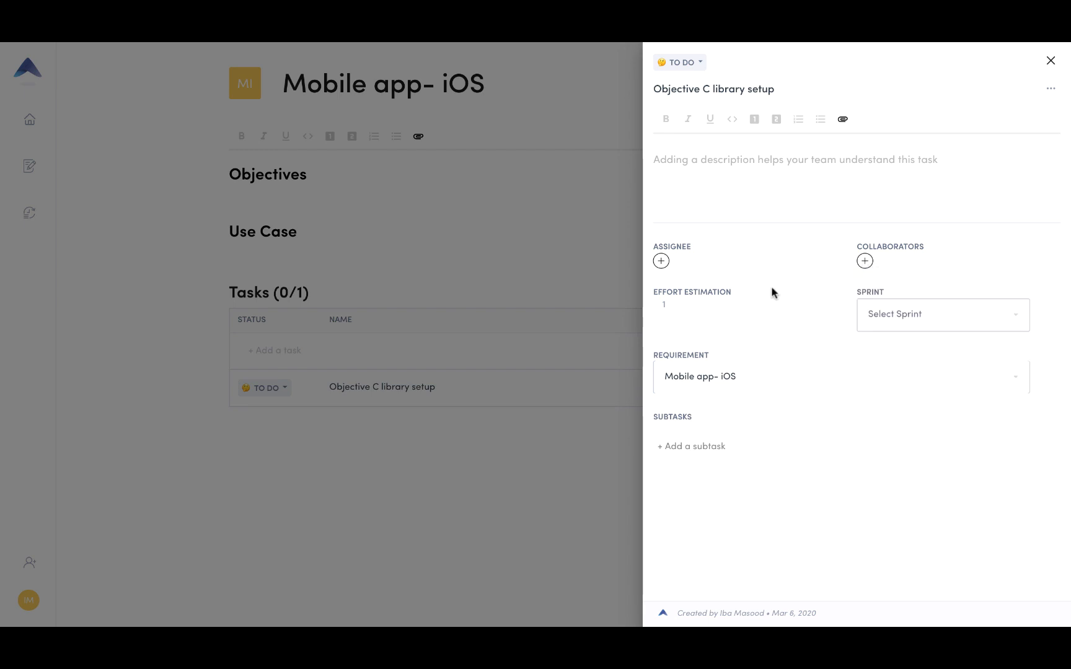
mouse_move(750, 303)
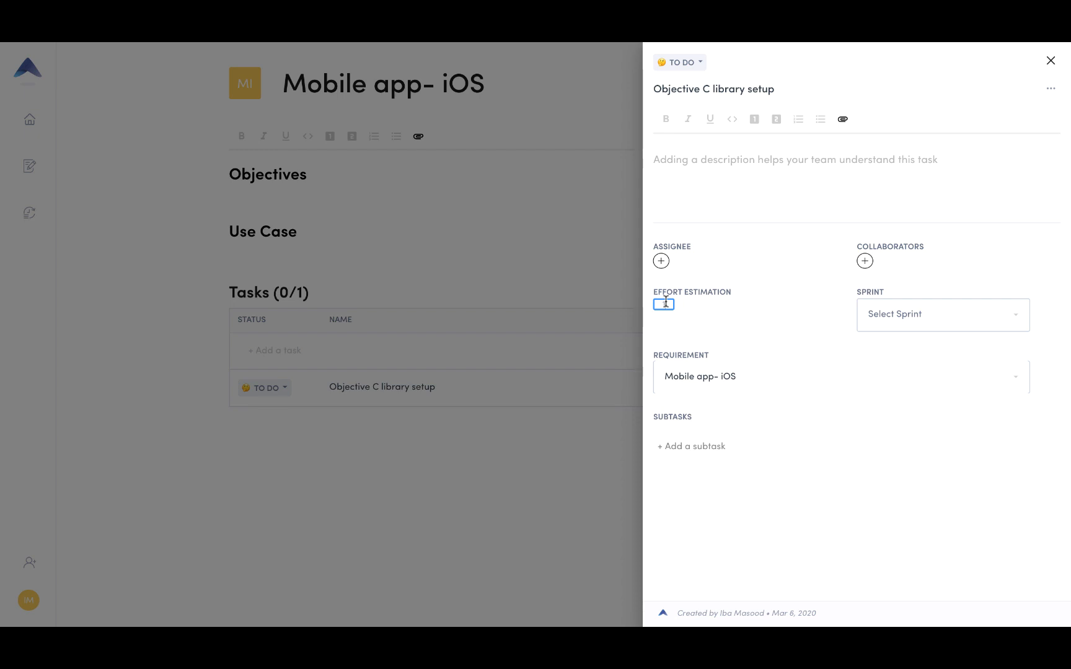
- Assign the task to Sprint 9 and add the subtask 'Set up back-end'
left_click(942, 314)
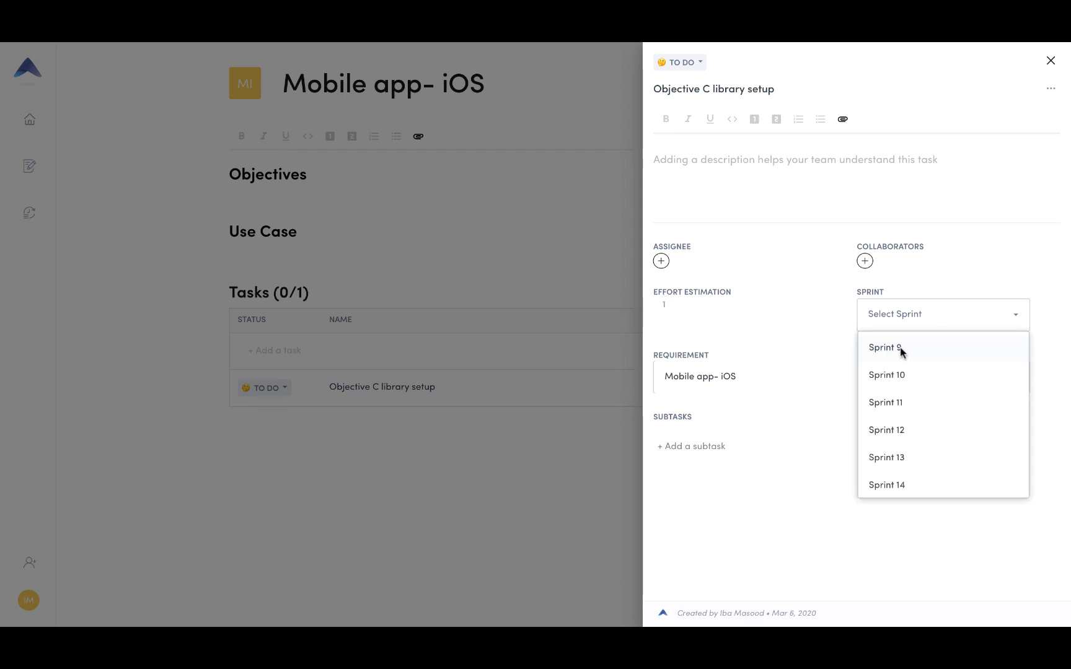
left_click(885, 347)
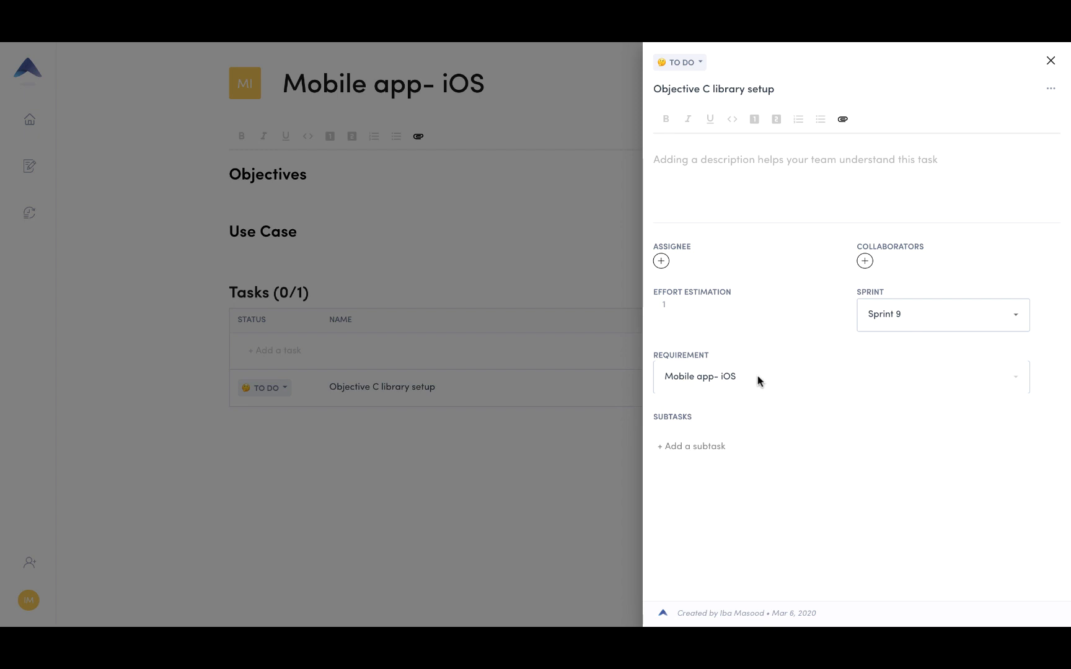
mouse_move(722, 430)
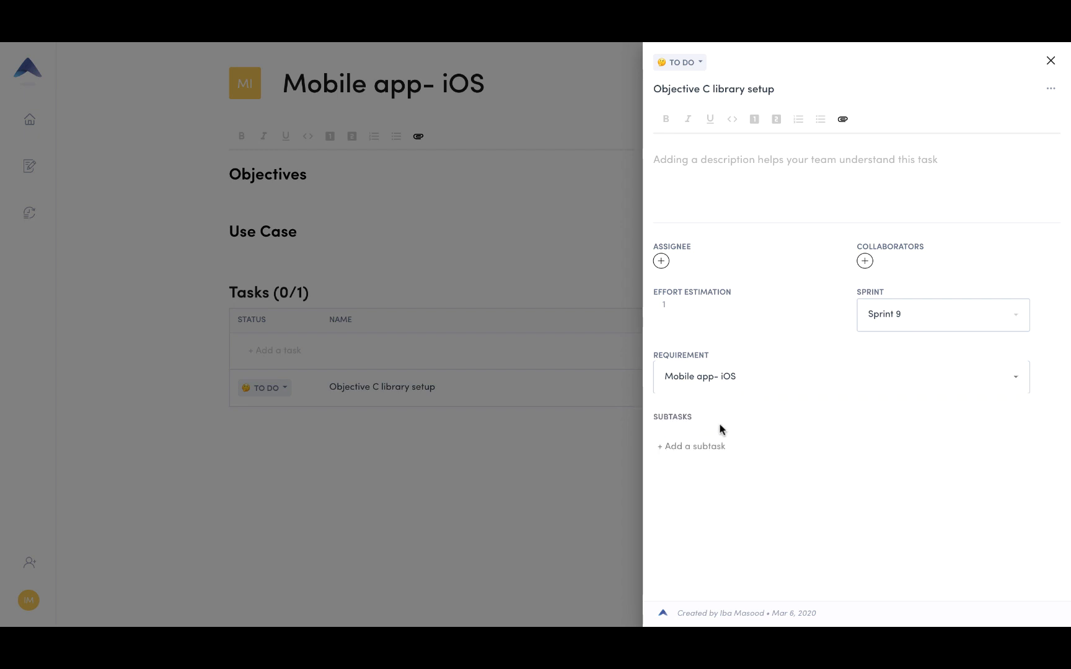
left_click(691, 446)
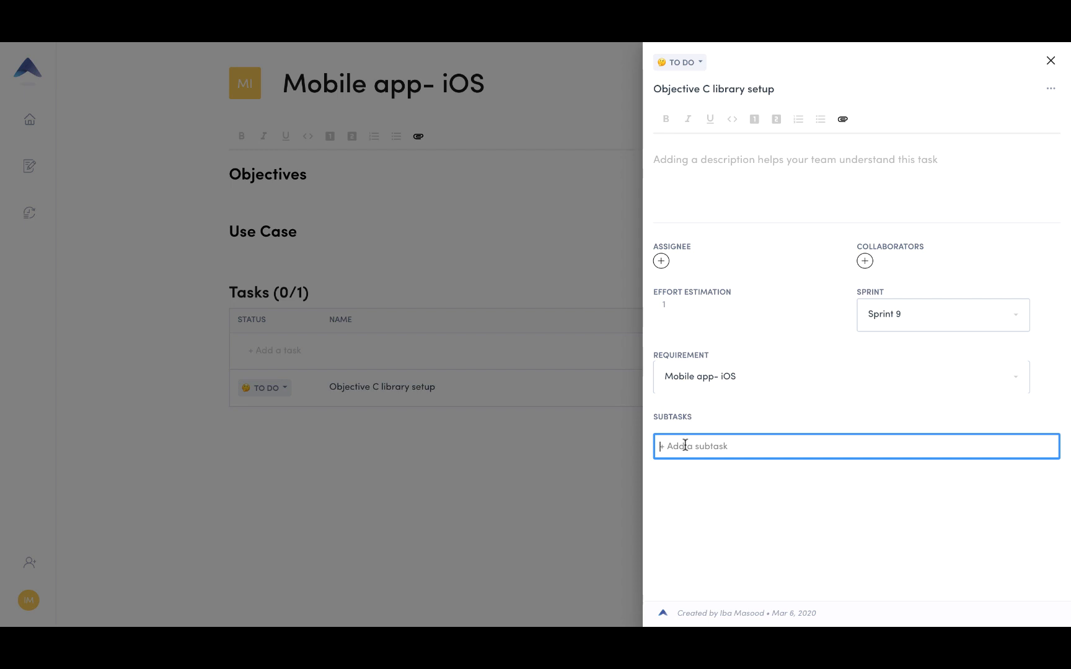
type("Set up bac")
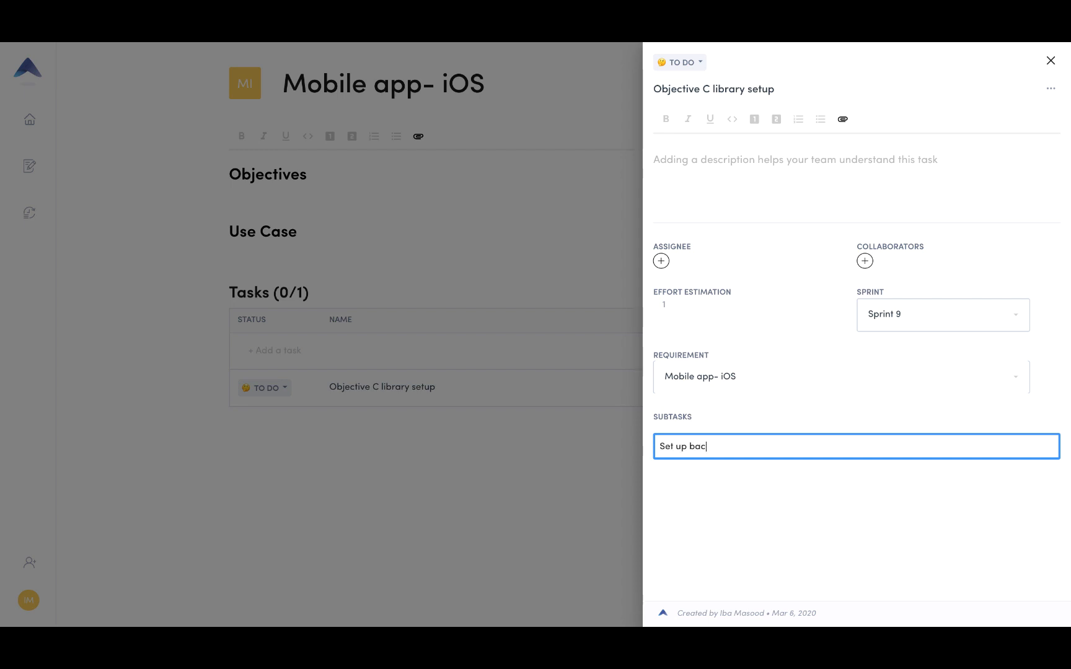
key("Return")
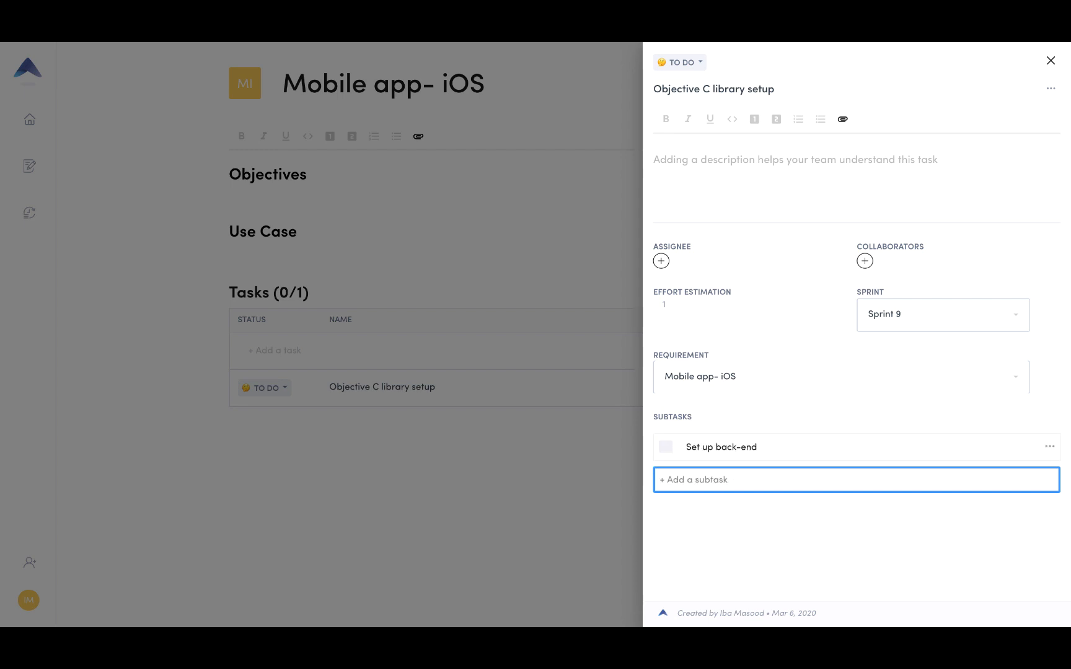
mouse_move(49, 250)
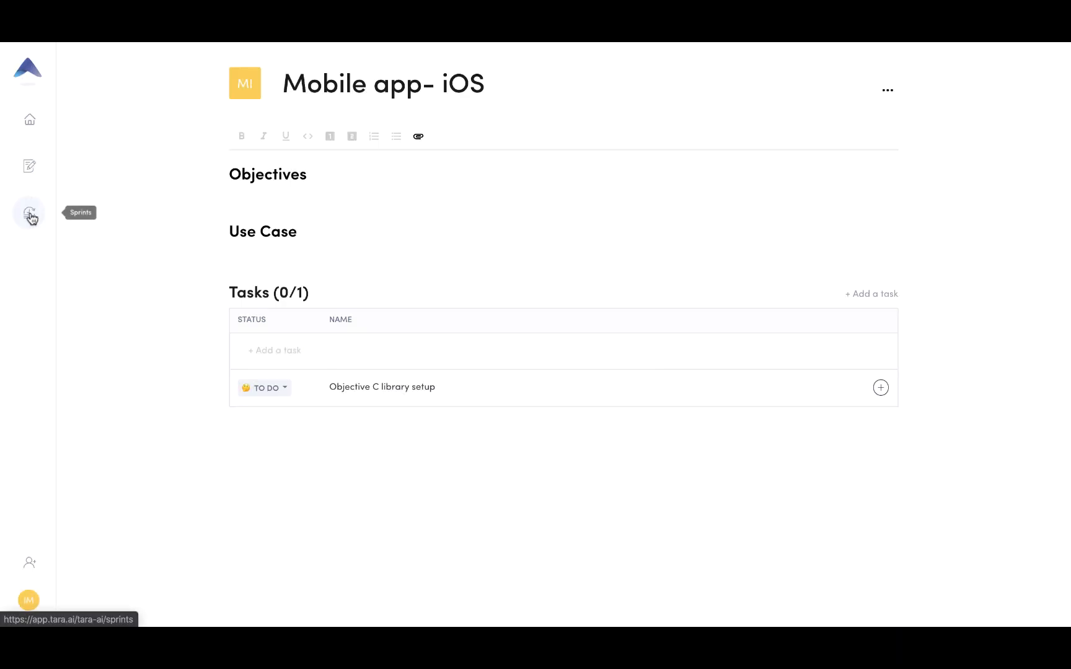
- On the Sprints board, save sprint settings with a 1-week repeat, numbering from 25
left_click(29, 212)
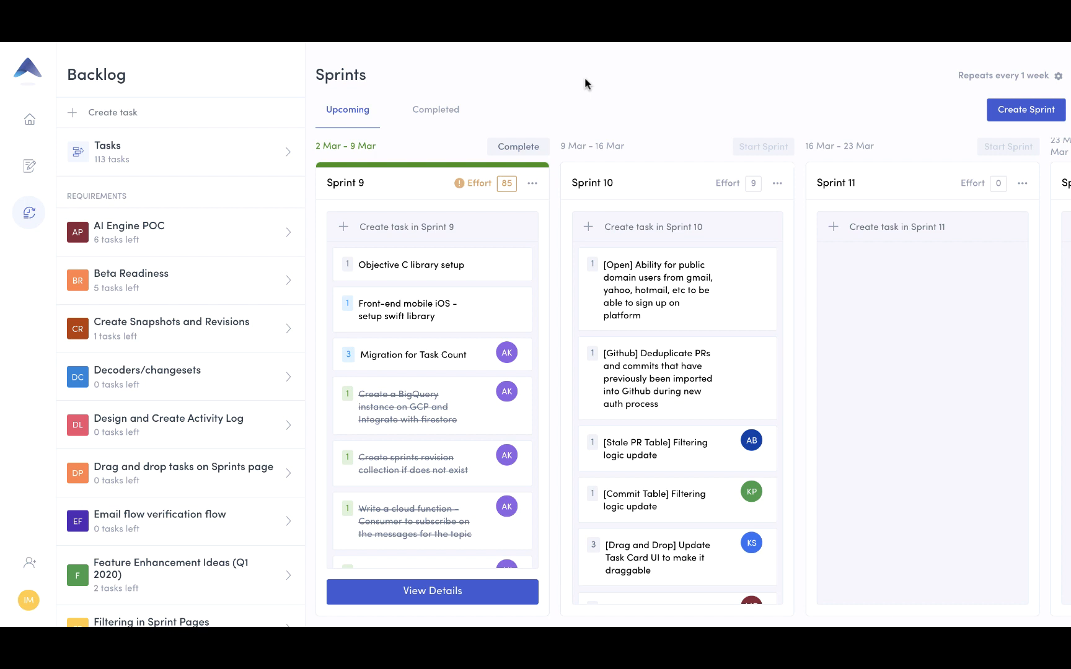
left_click(1060, 75)
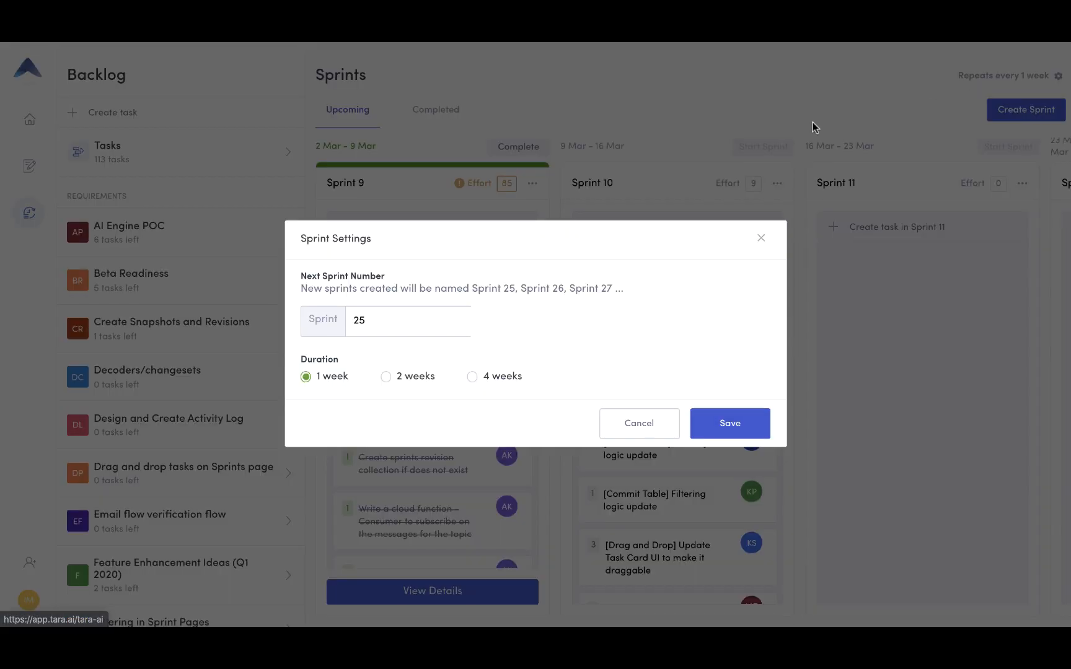
mouse_move(560, 282)
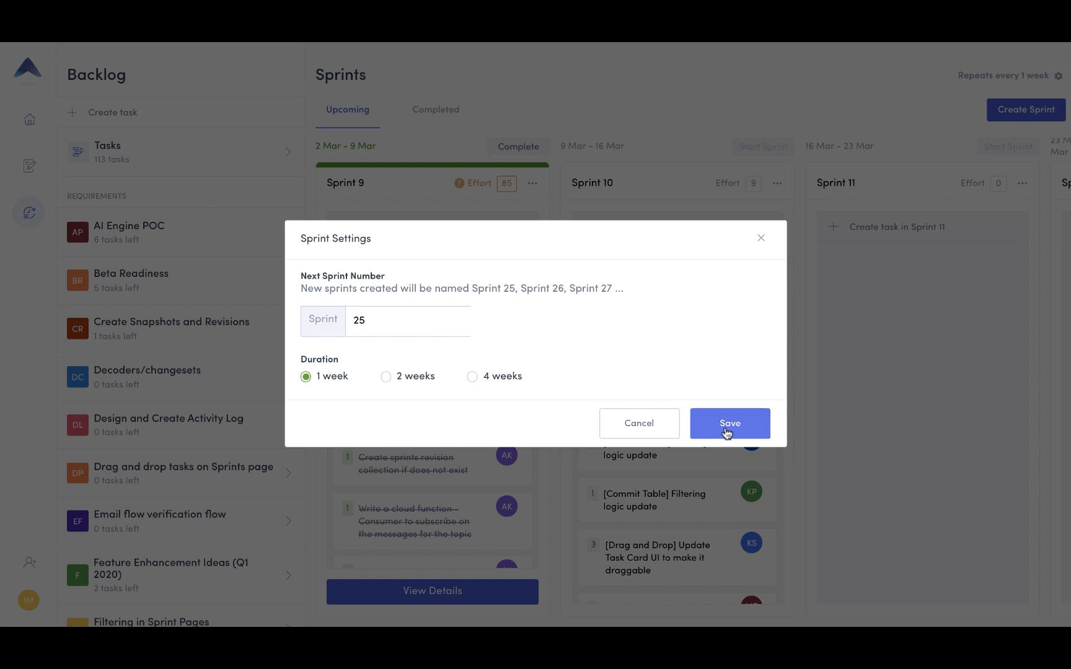
left_click(728, 424)
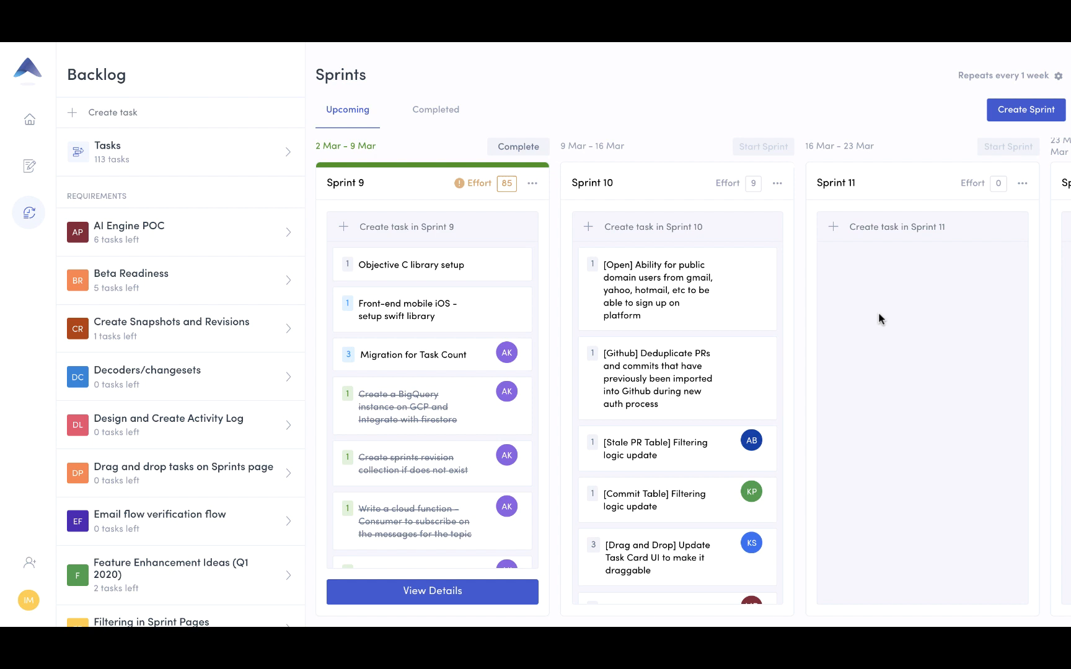
mouse_move(402, 103)
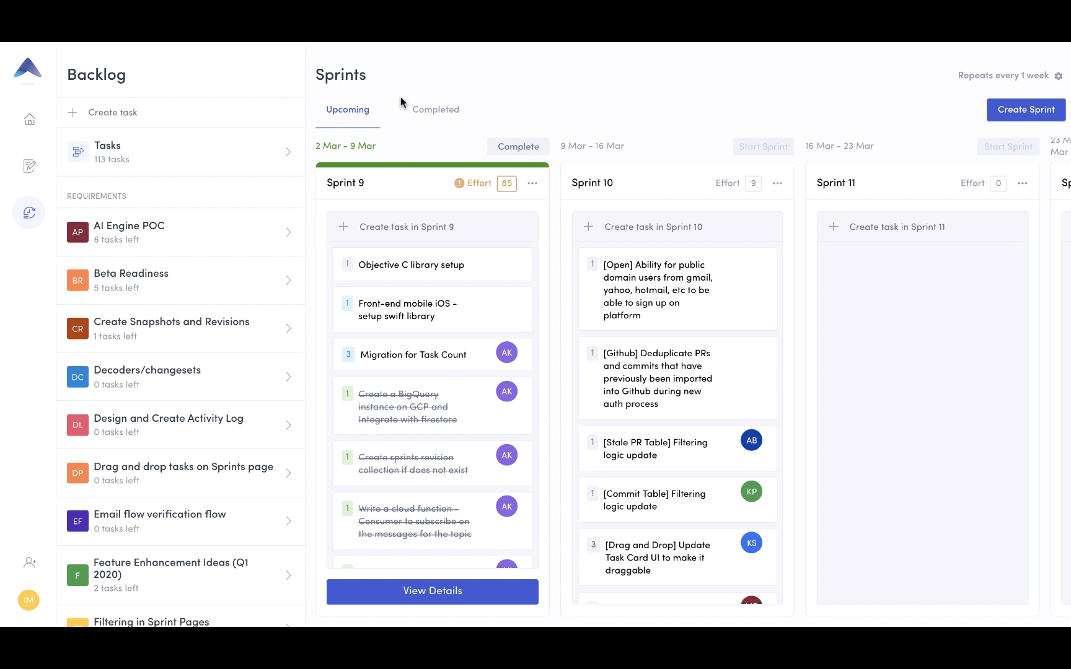
mouse_move(370, 145)
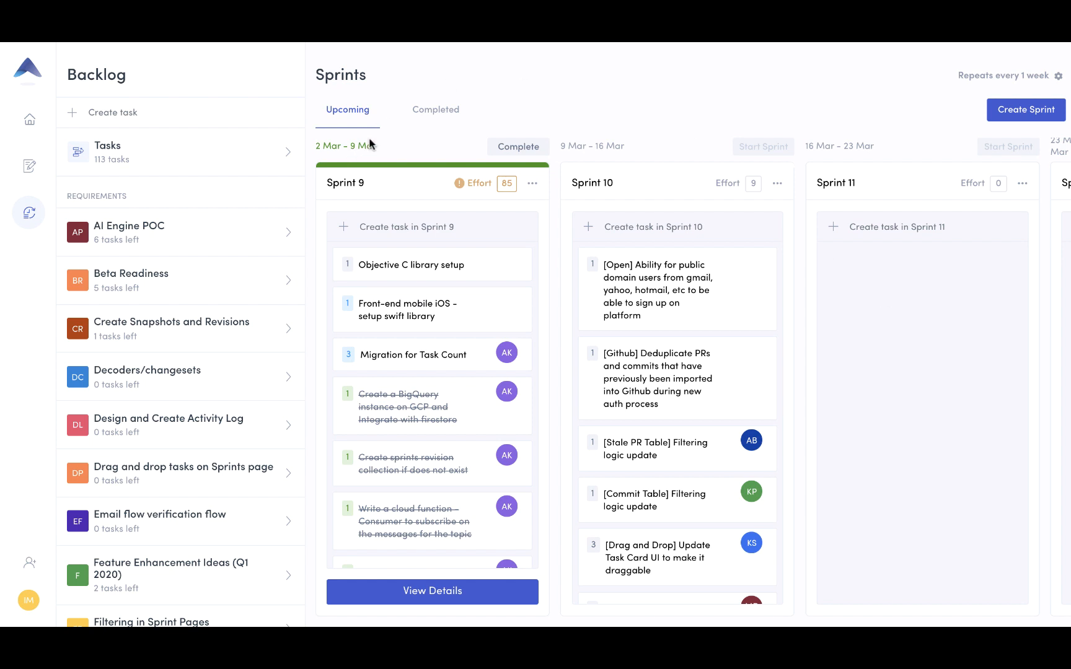
mouse_move(440, 524)
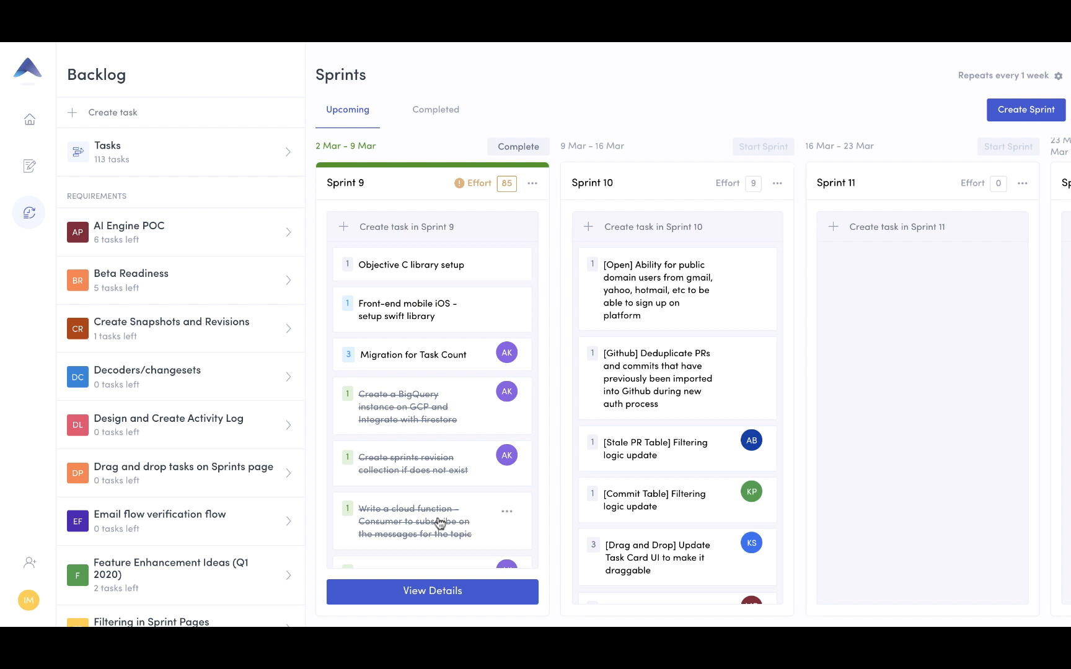
mouse_move(254, 243)
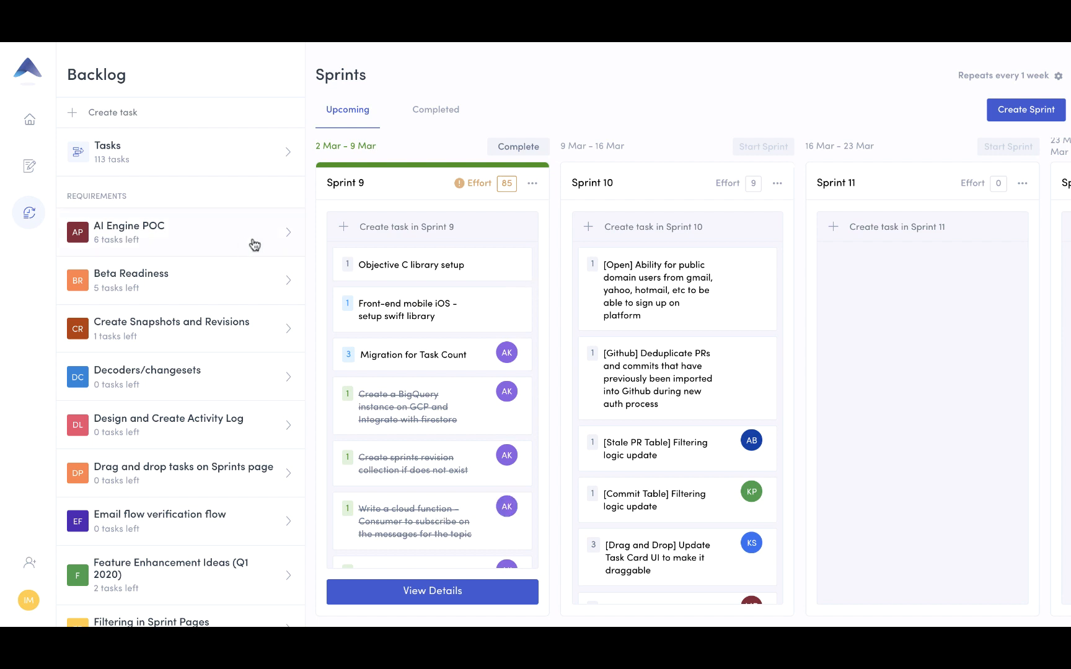
mouse_move(144, 248)
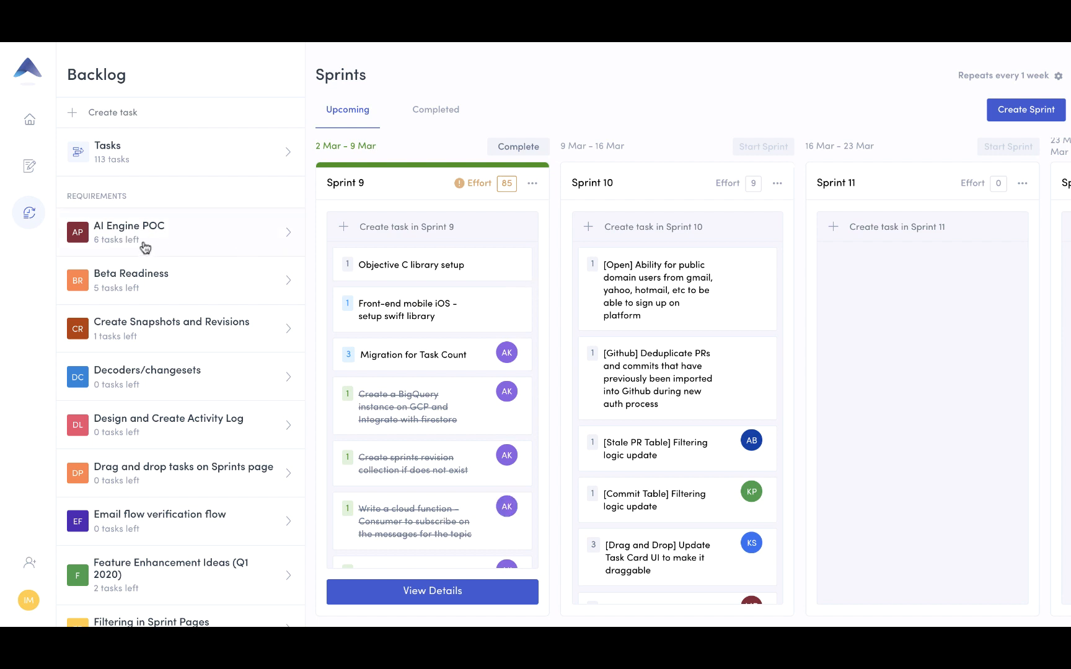
mouse_move(162, 310)
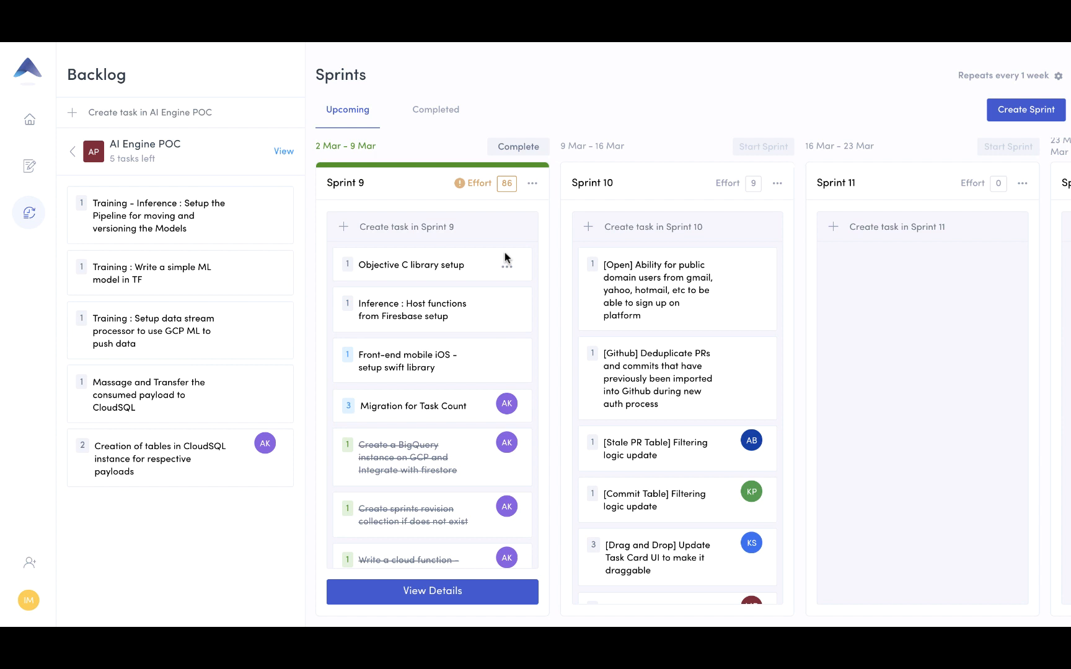
mouse_move(507, 340)
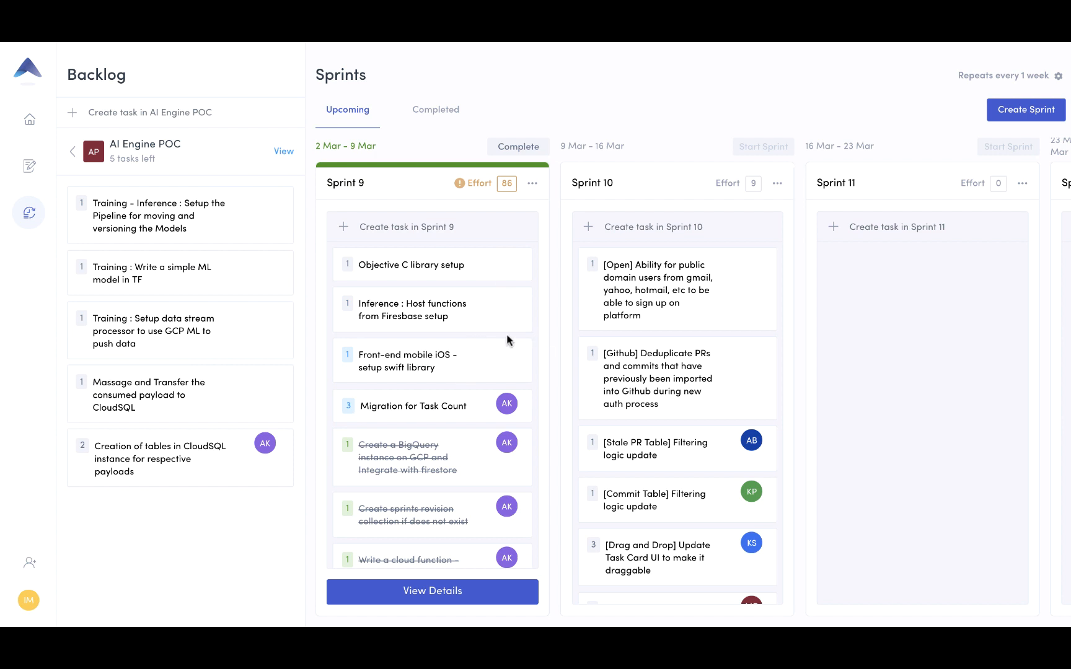
- Go back from AI Engine POC tasks to the full requirements list in the Backlog
left_click(72, 151)
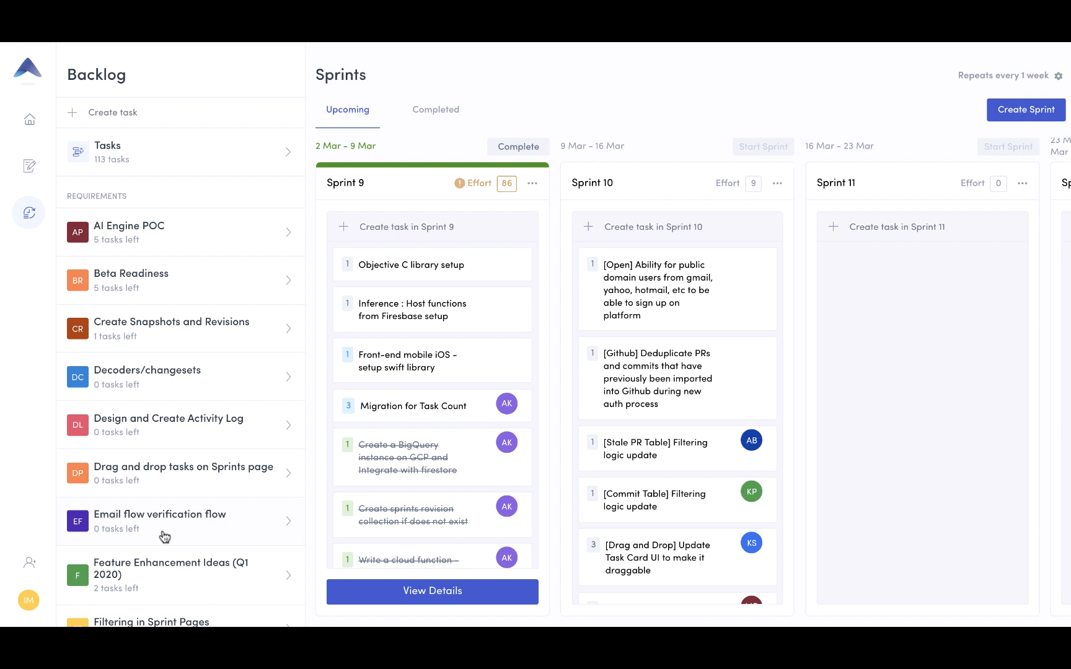
mouse_move(128, 258)
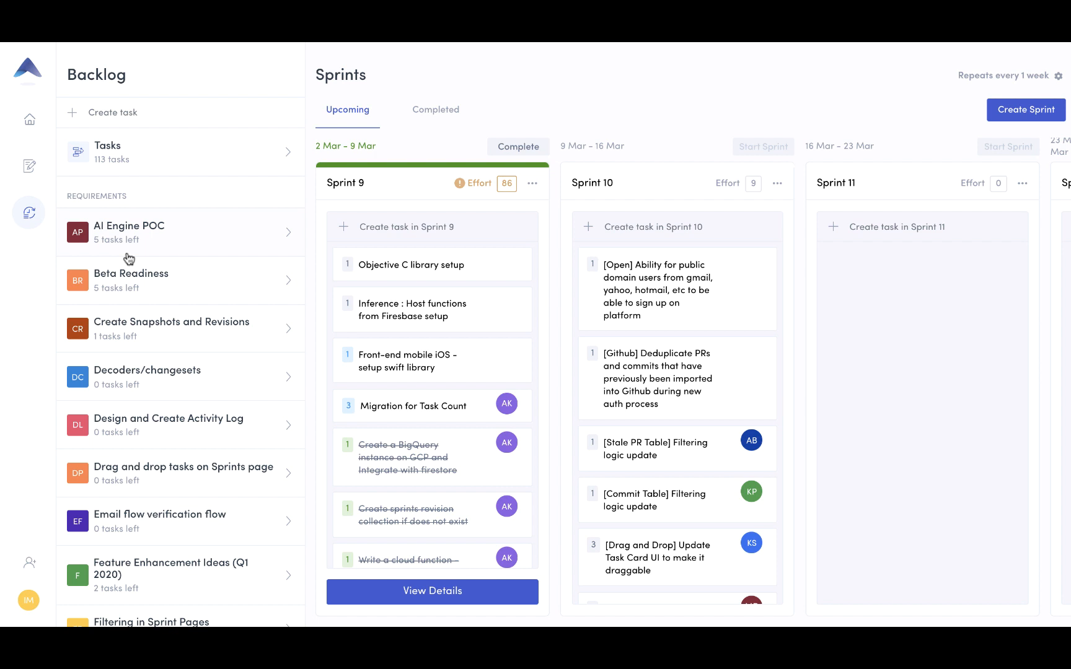
mouse_move(170, 220)
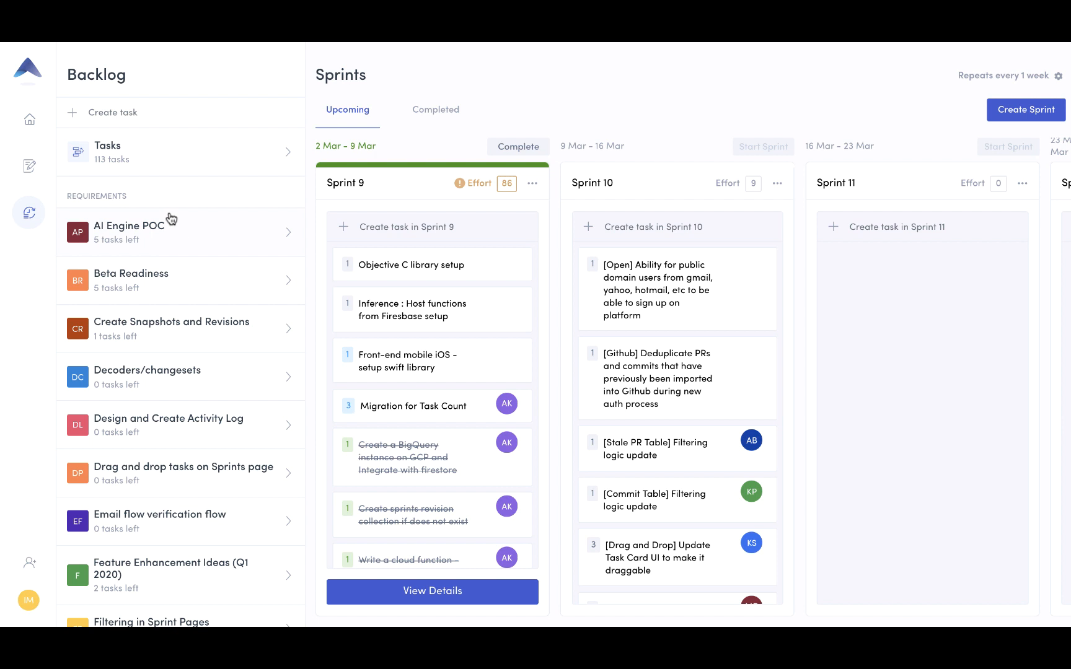
mouse_move(473, 210)
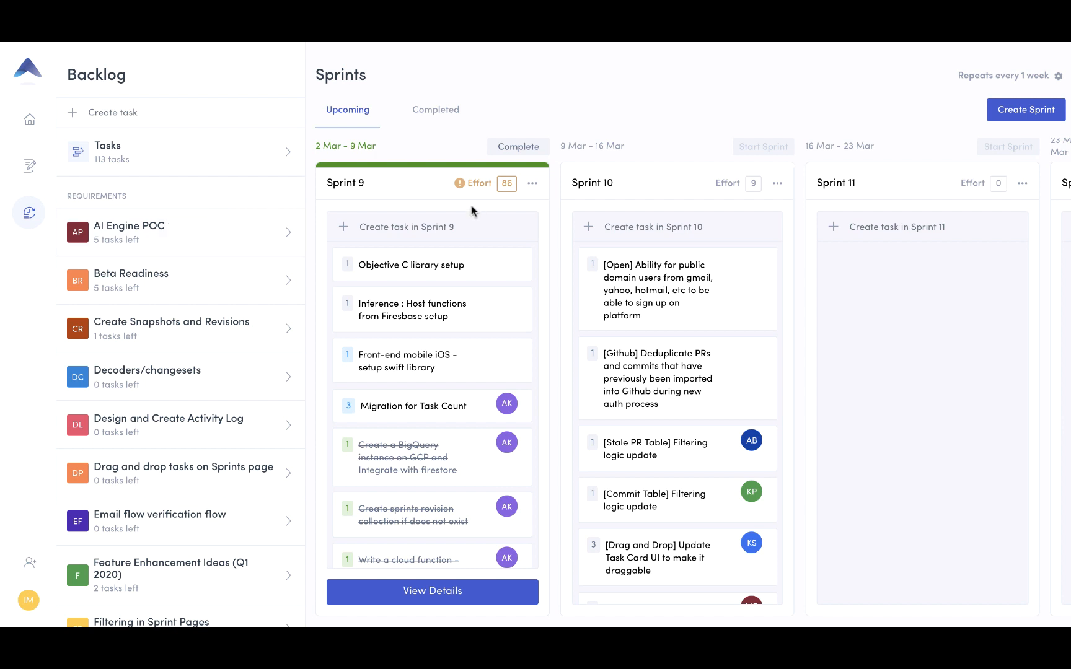
mouse_move(448, 600)
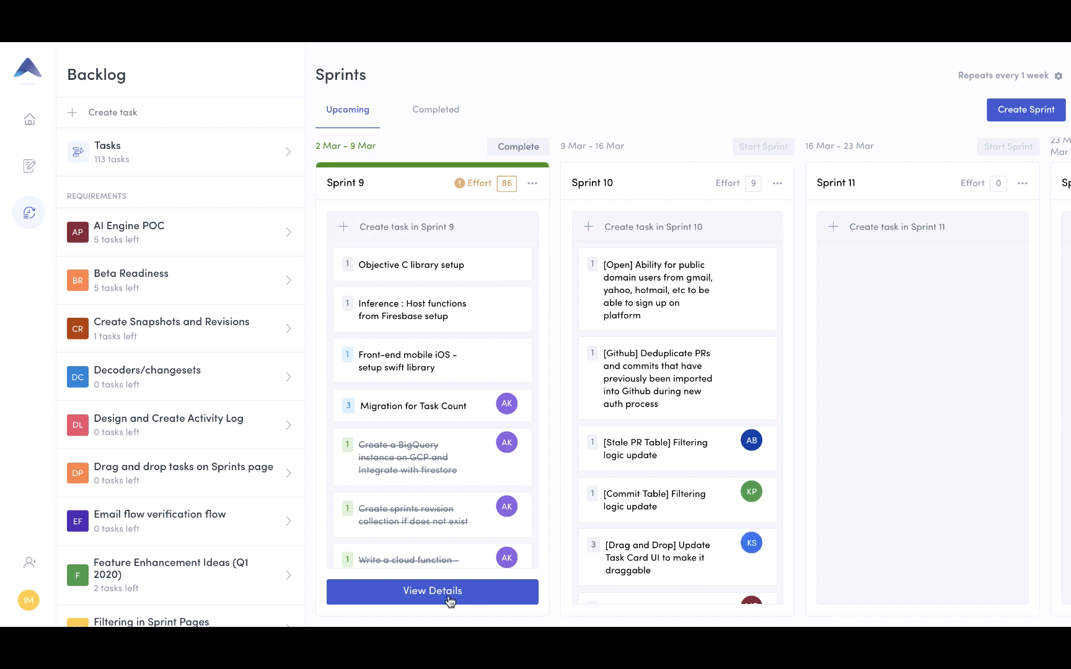
- Open Sprint 9's details and scroll down to the Summary section
left_click(432, 591)
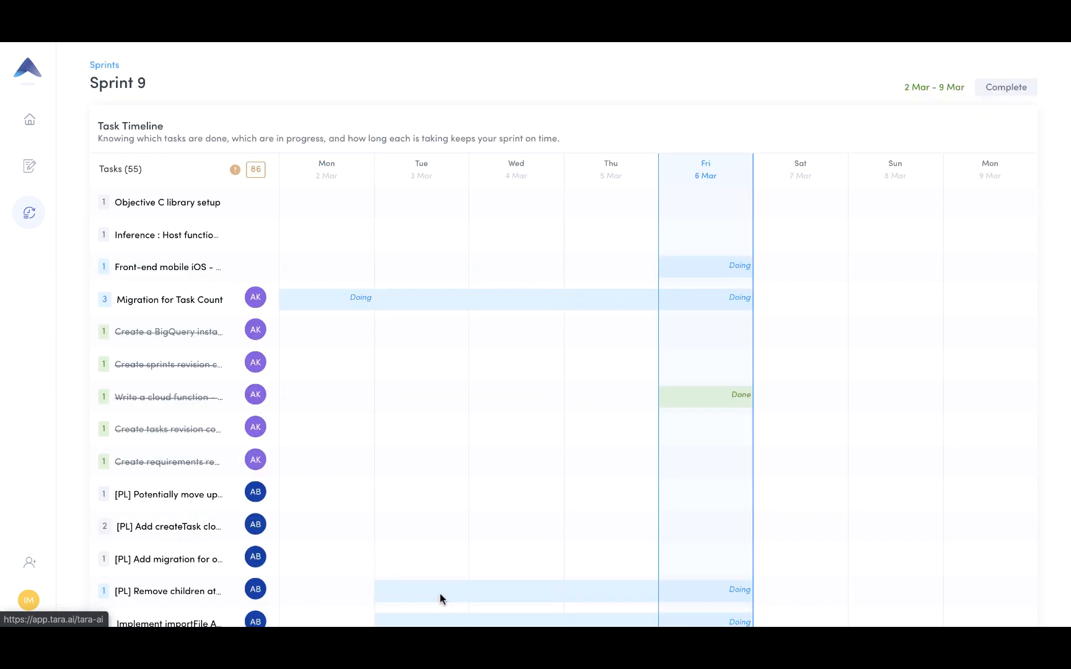
mouse_move(785, 235)
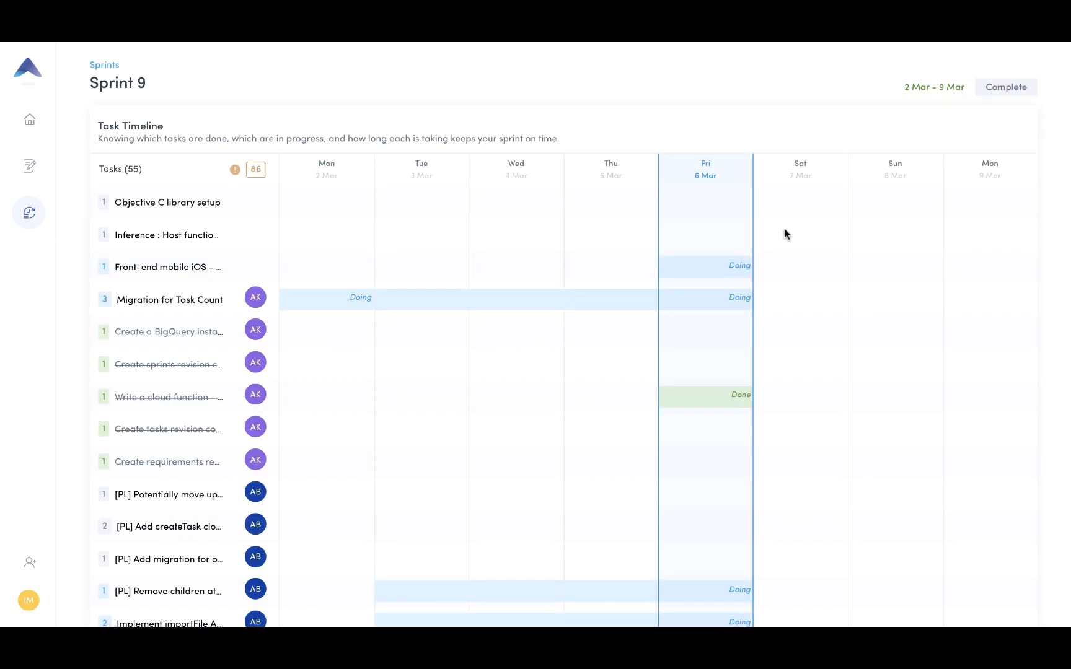
mouse_move(809, 109)
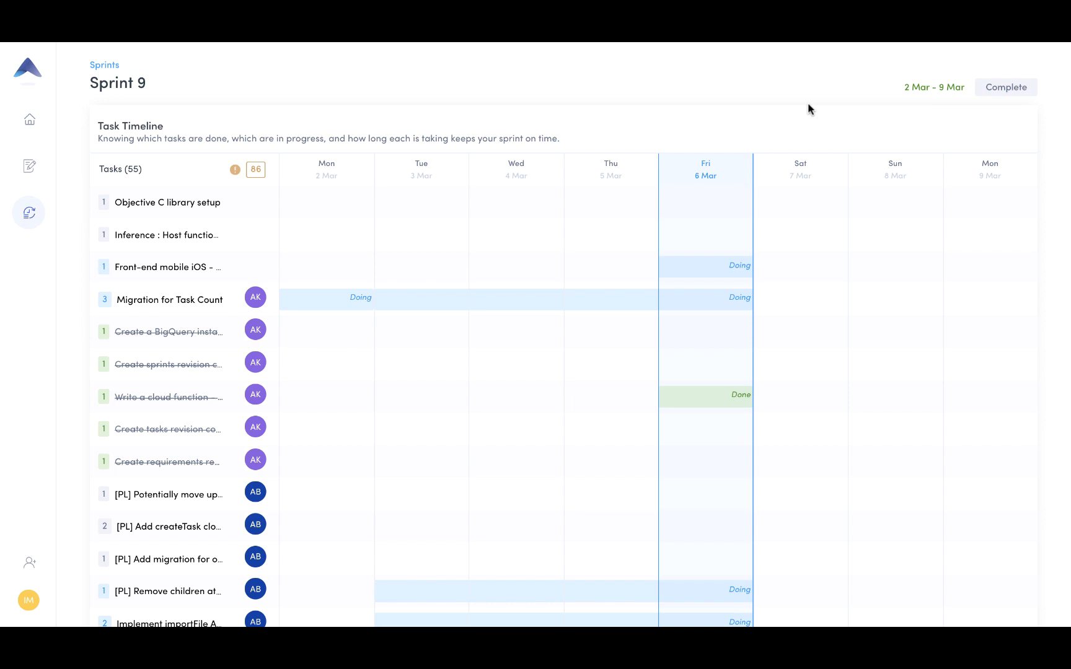
scroll("down", 3)
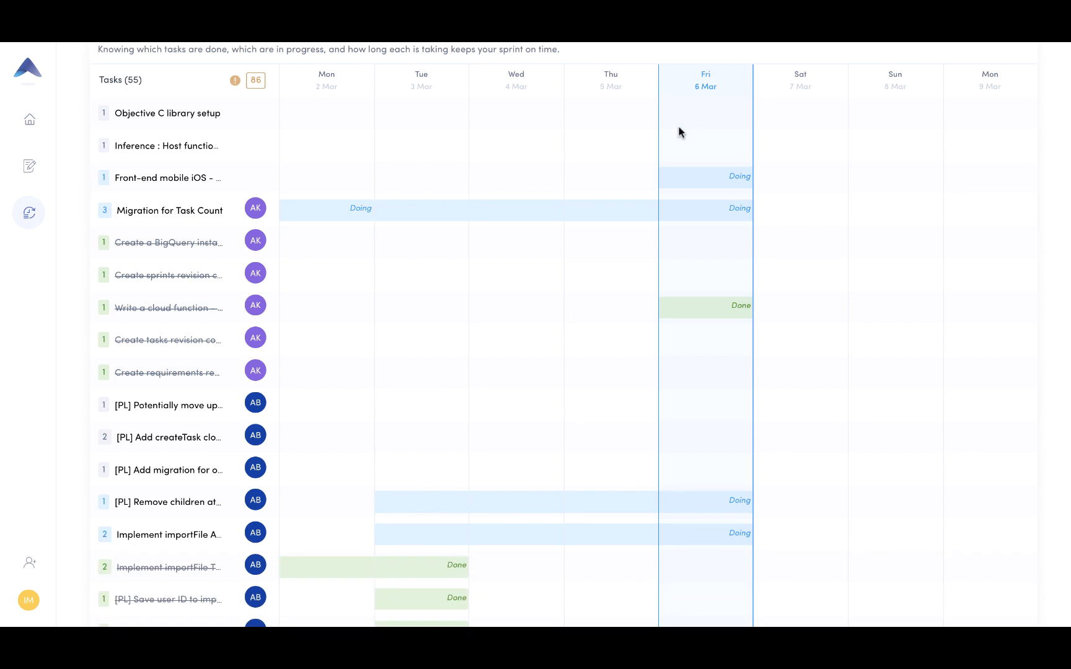
mouse_move(101, 421)
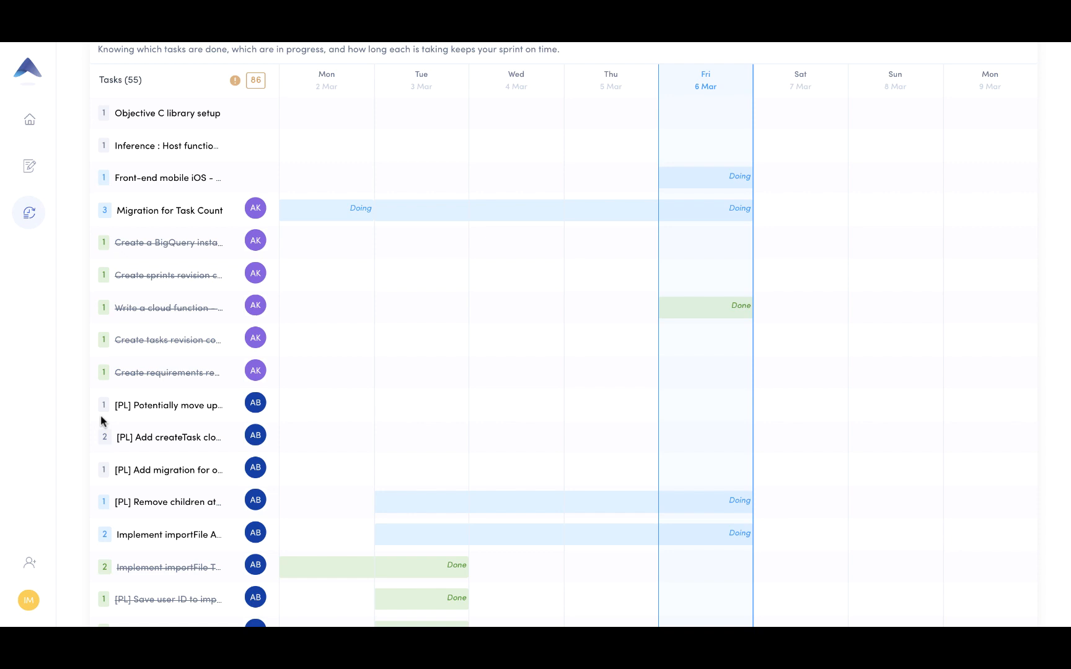
mouse_move(102, 429)
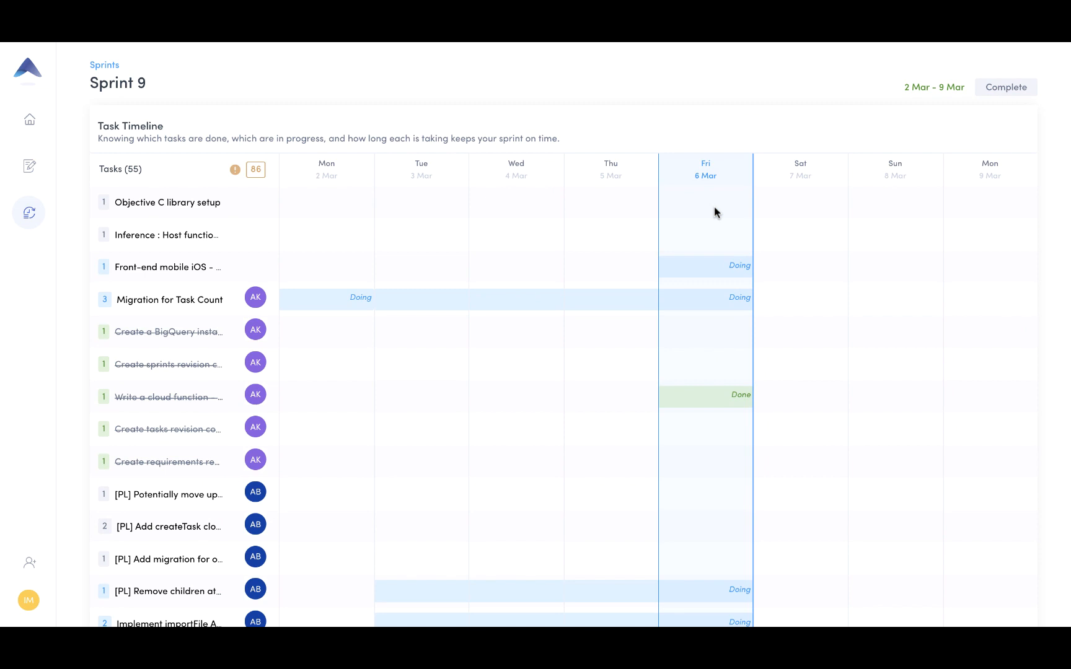
scroll("down", 3)
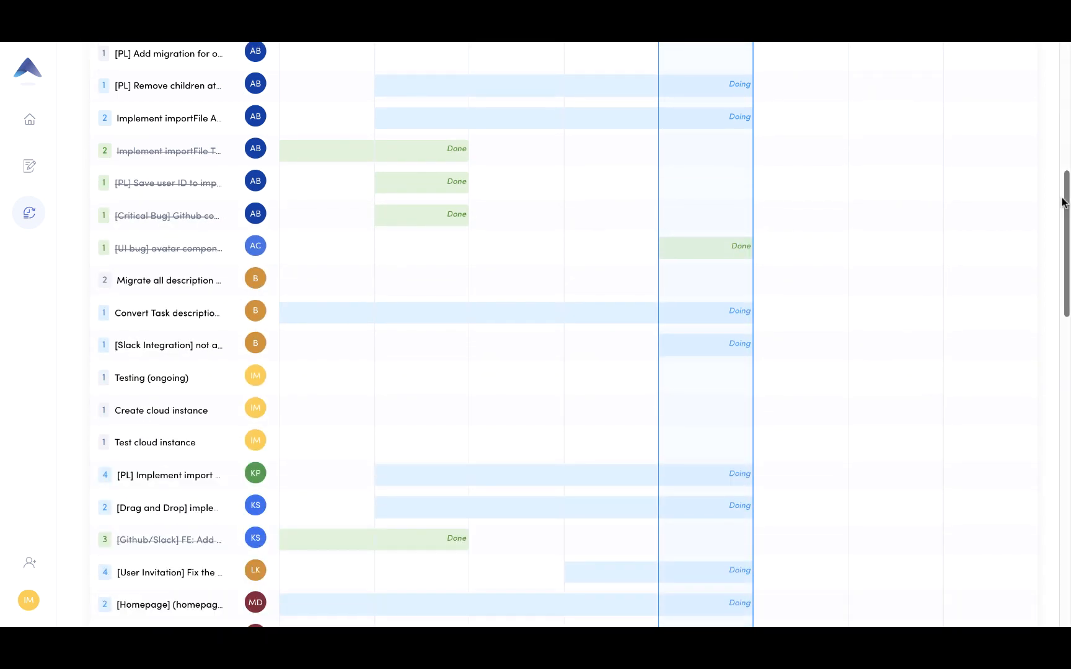
scroll("down", 3)
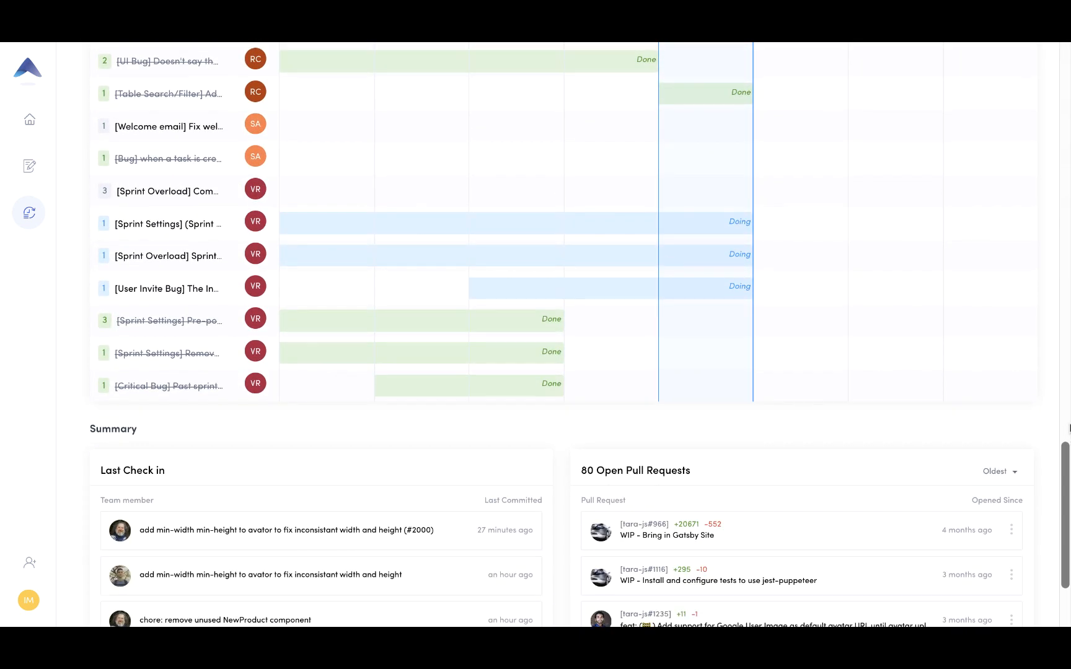
scroll("down", 3)
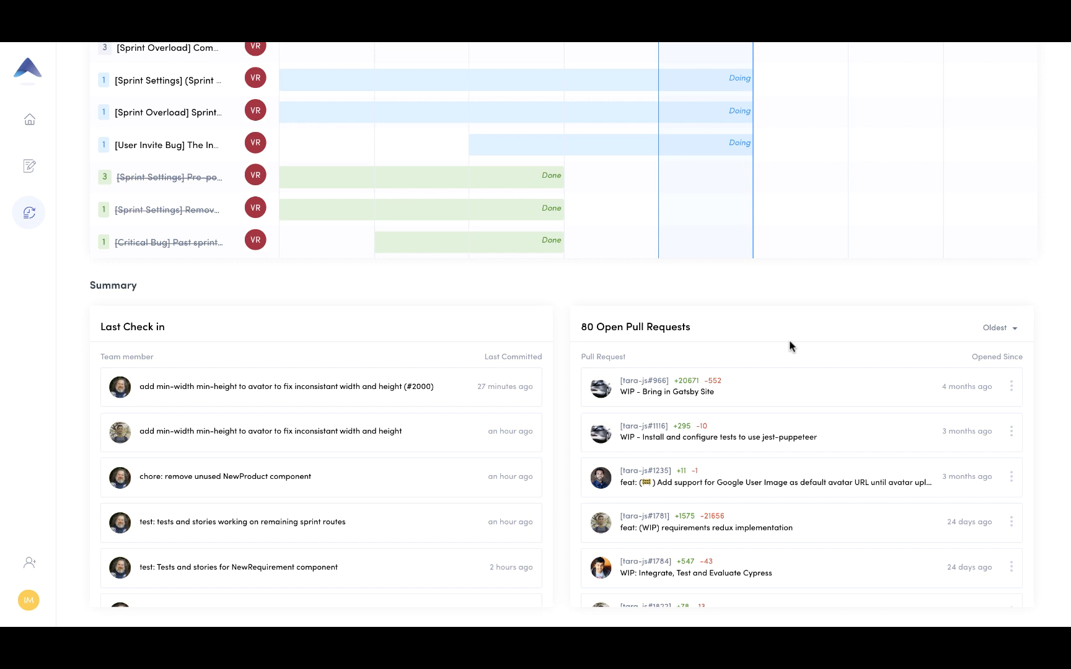
mouse_move(203, 413)
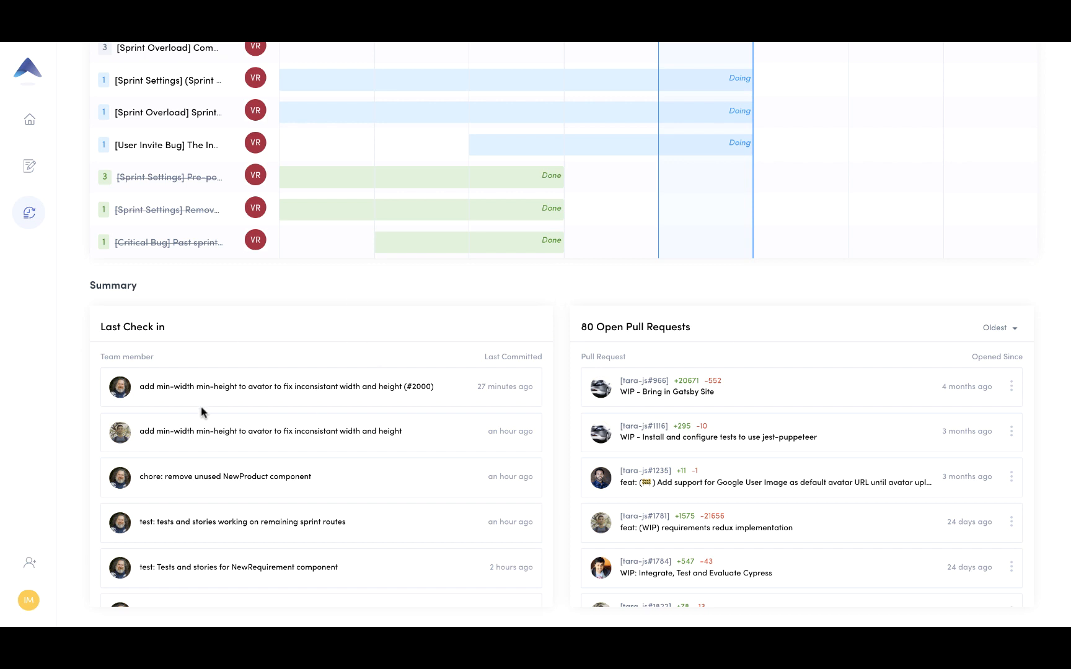
mouse_move(312, 387)
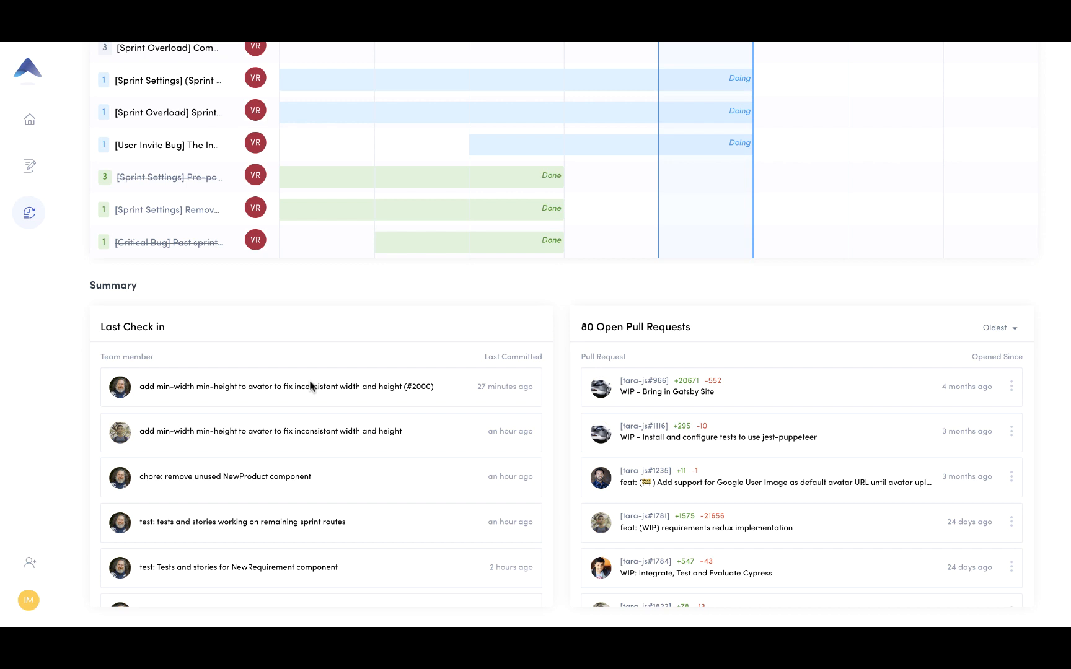
mouse_move(779, 360)
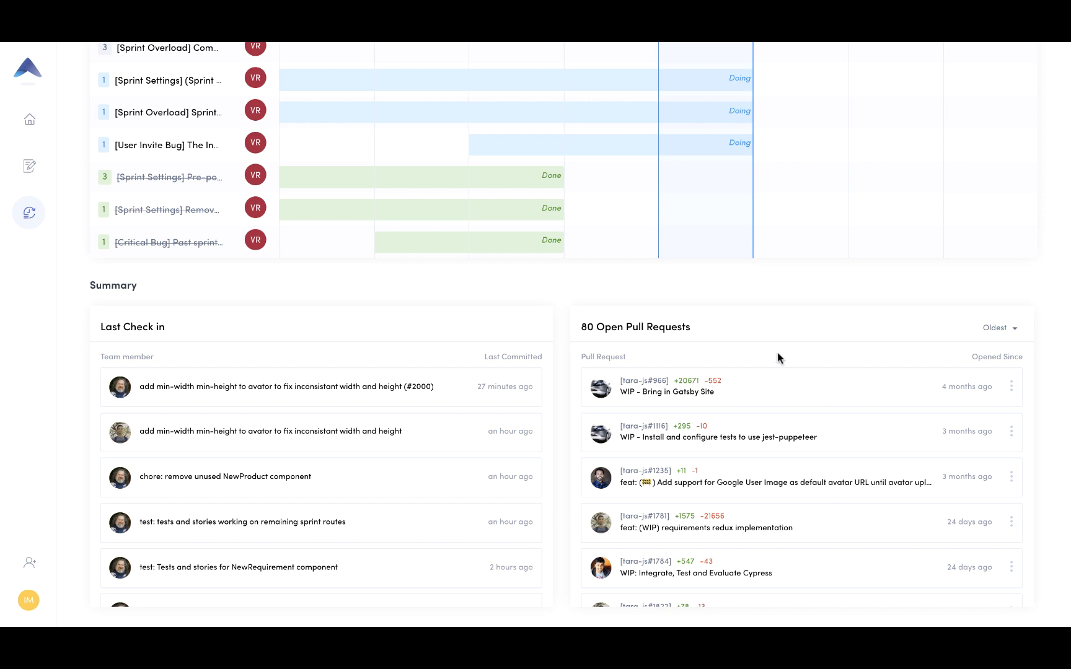
mouse_move(950, 334)
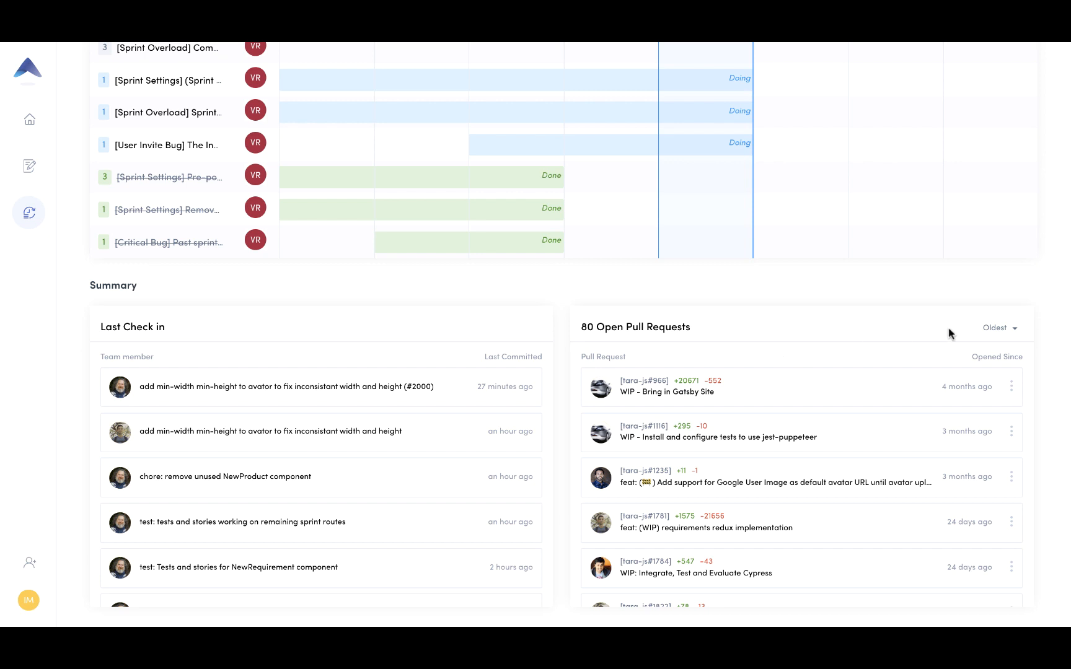
mouse_move(756, 373)
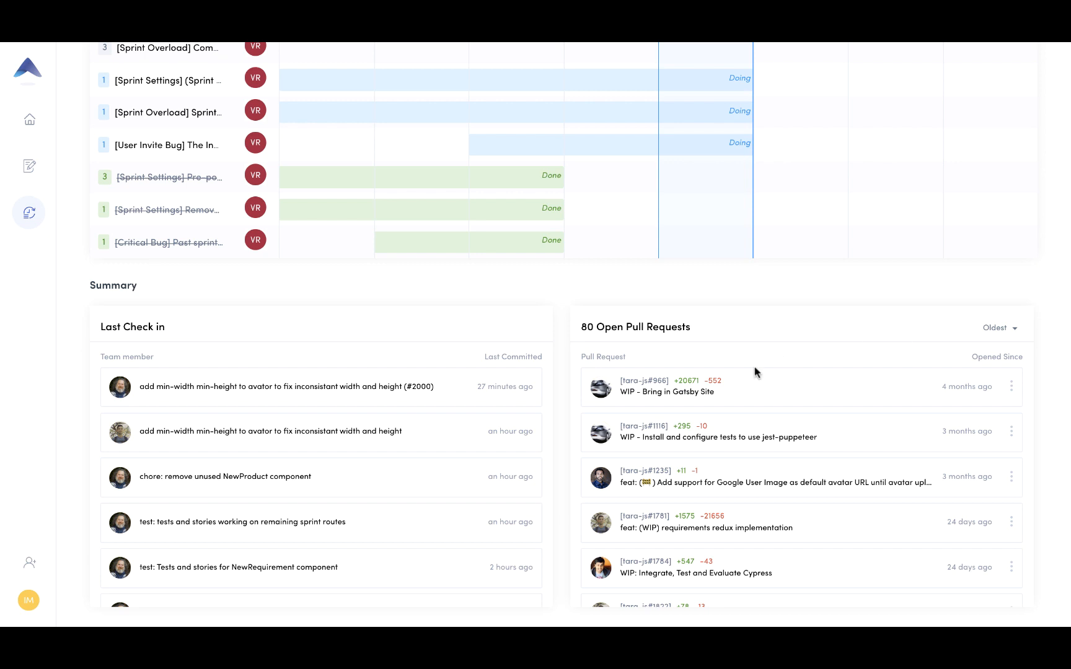
- Sort the Open Pull Requests list newest first
left_click(996, 328)
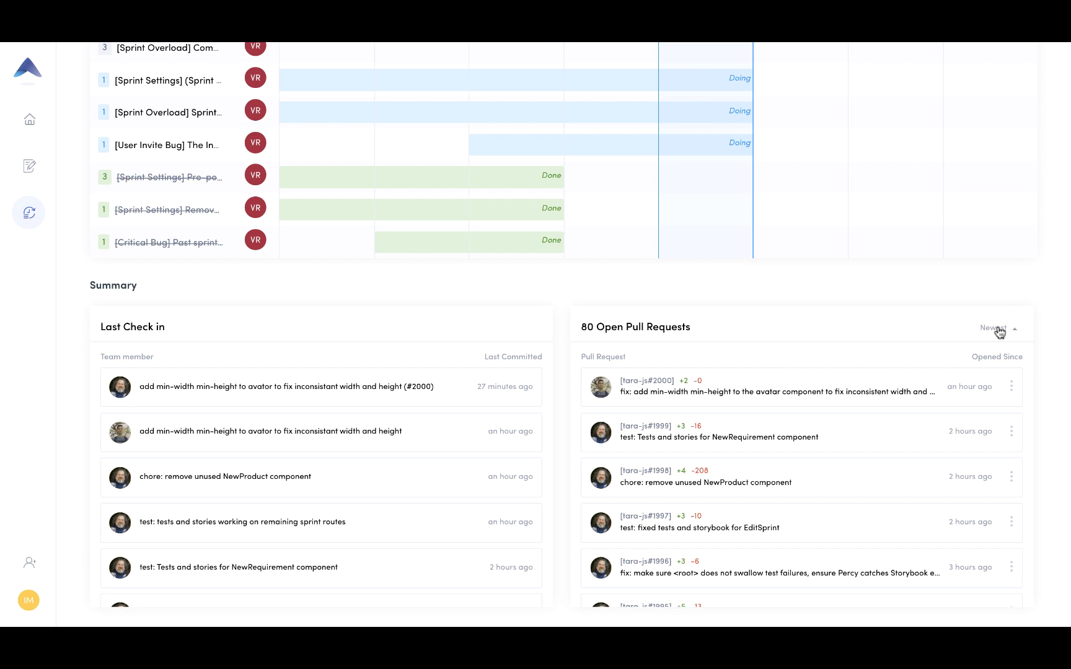
left_click(994, 329)
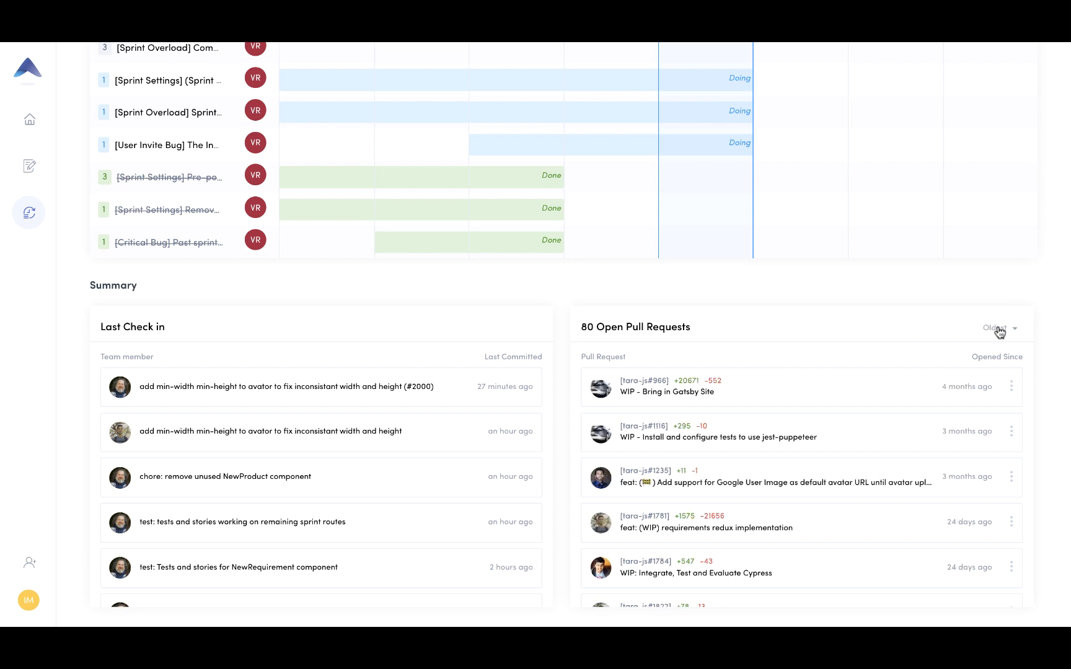
left_click(995, 328)
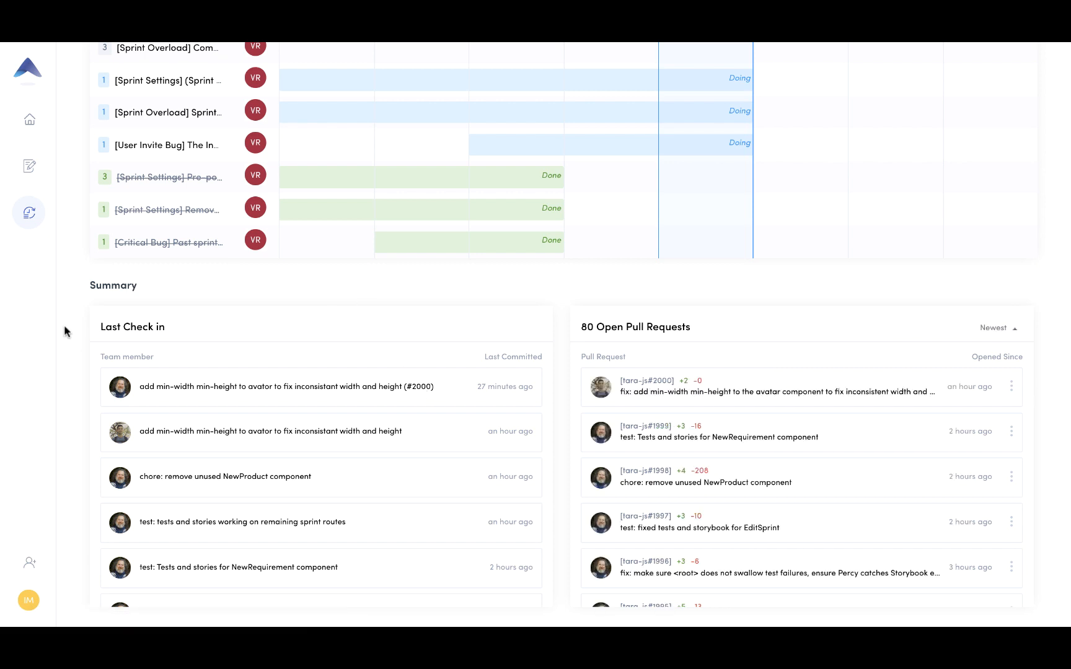
mouse_move(29, 119)
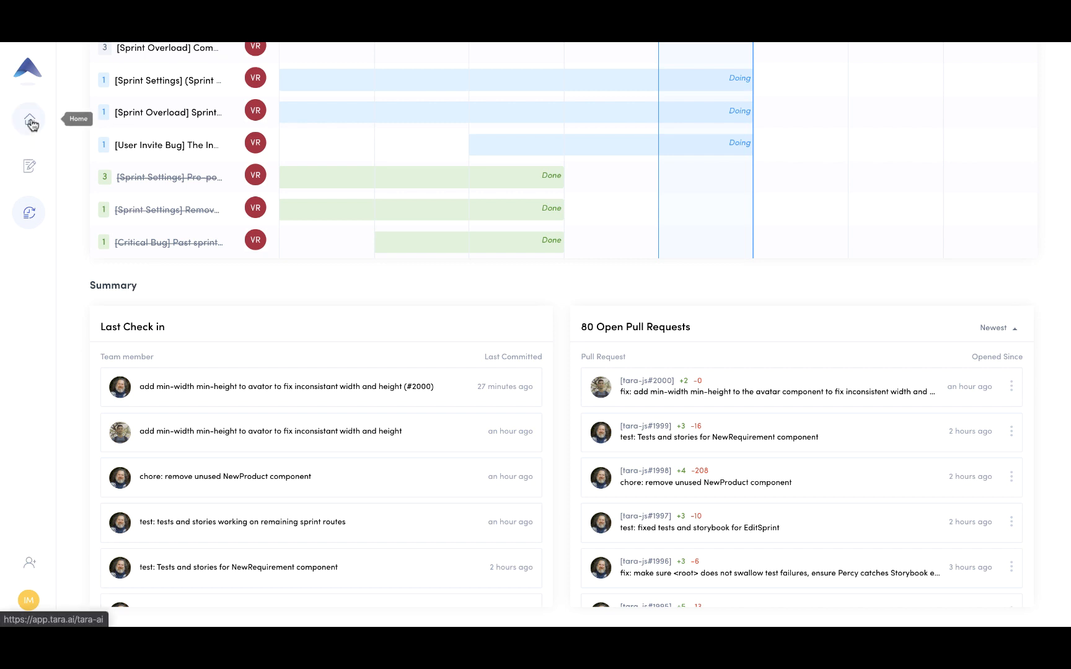
- On Home, set Testing (ongoing) and Test cloud instance statuses to Done
left_click(28, 119)
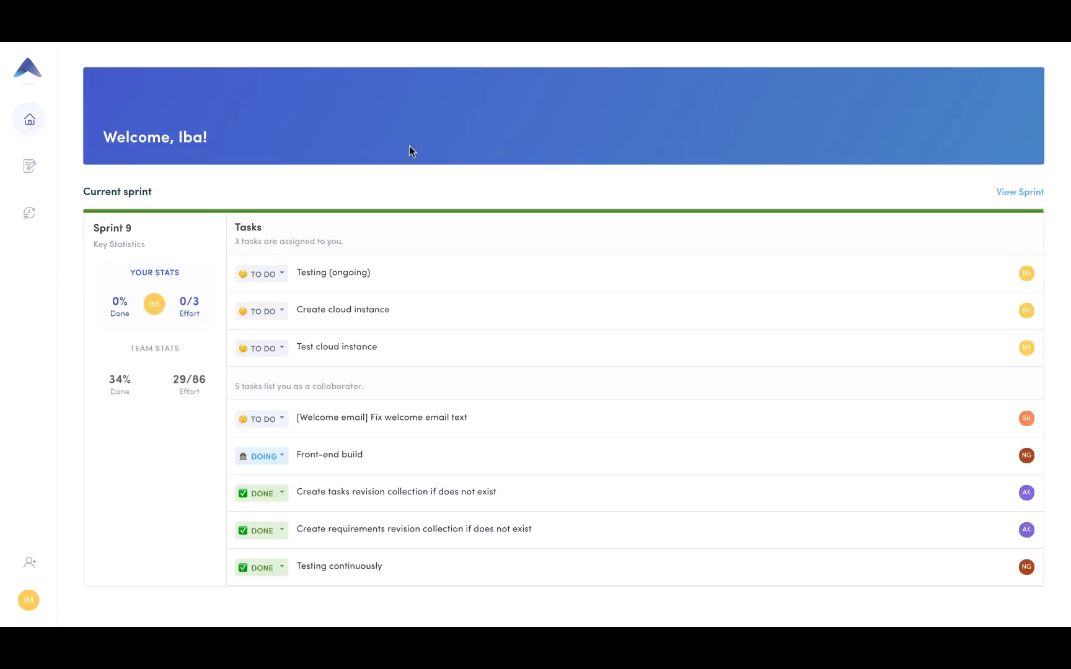
mouse_move(136, 310)
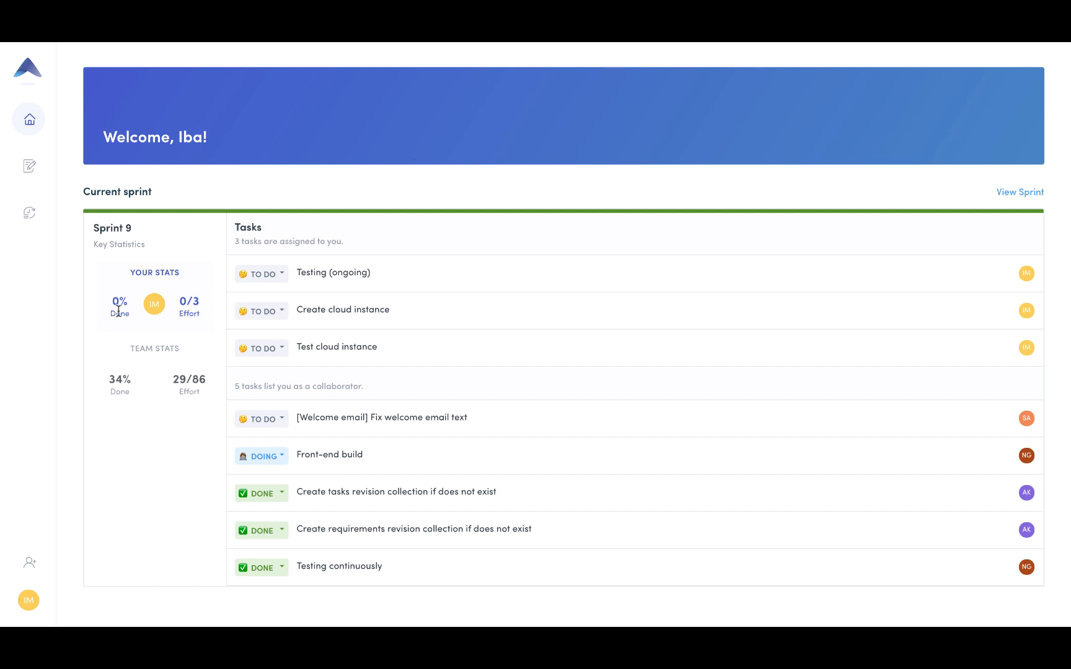
mouse_move(181, 302)
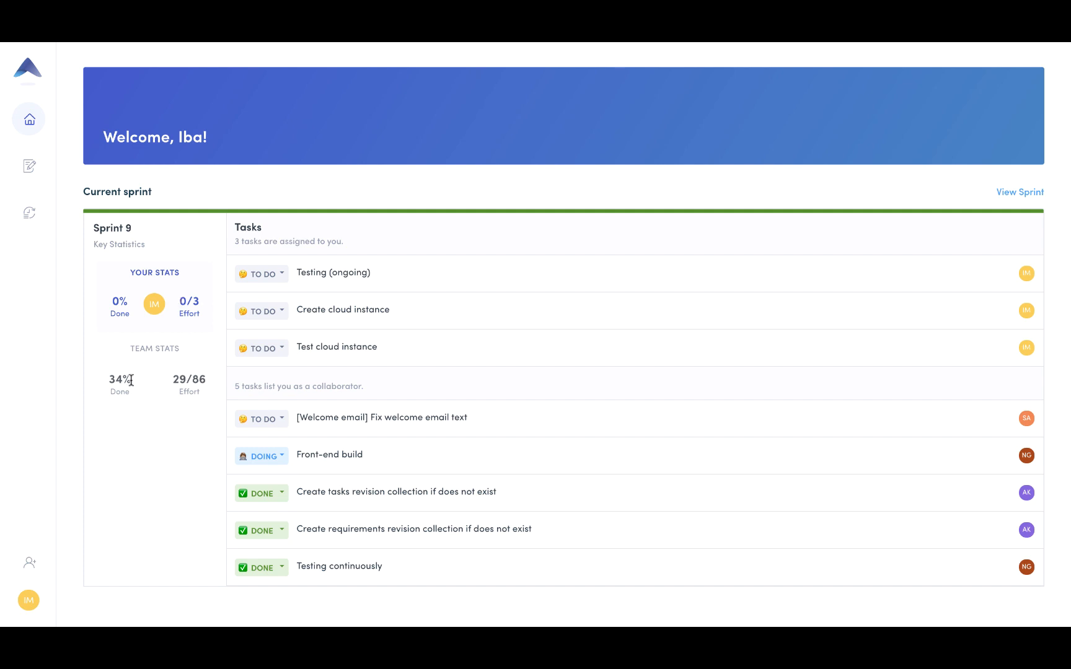
mouse_move(118, 380)
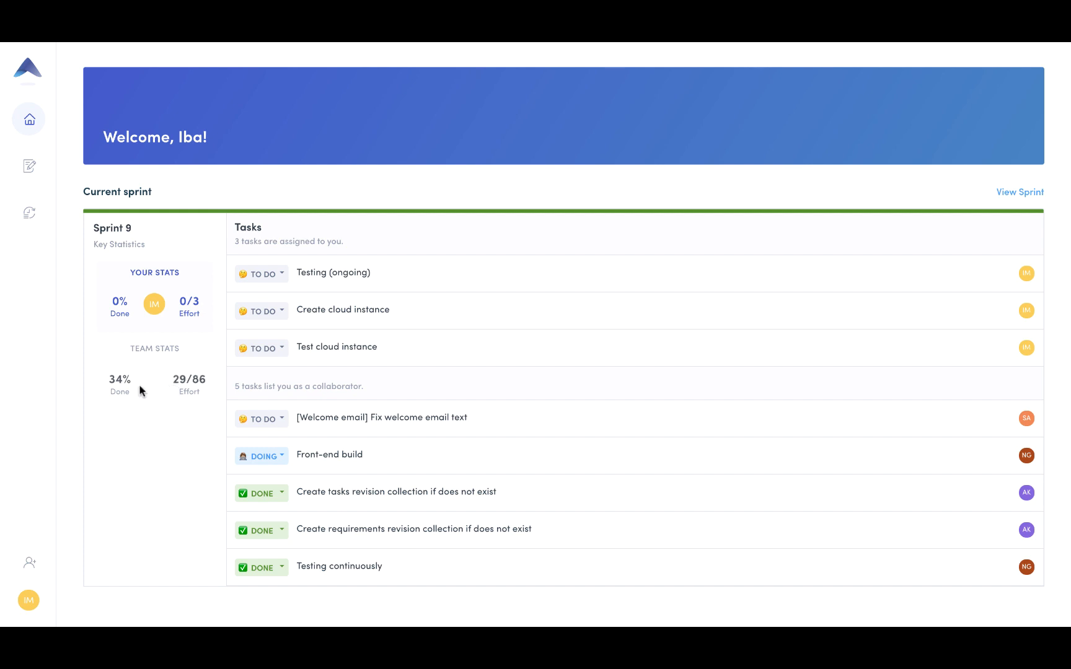
mouse_move(285, 275)
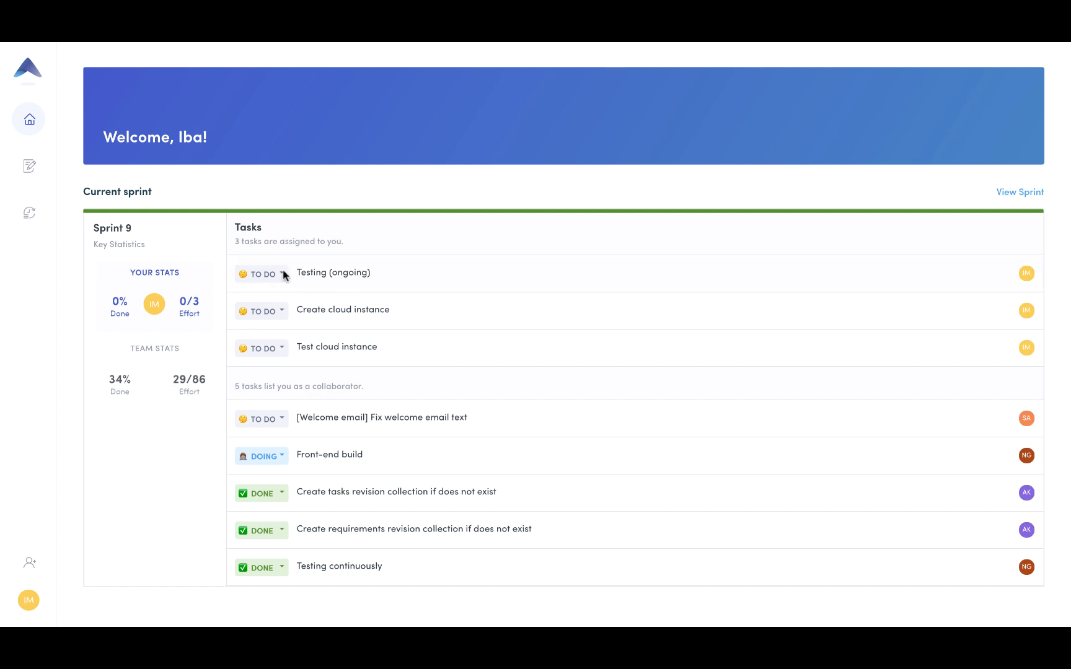
left_click(261, 274)
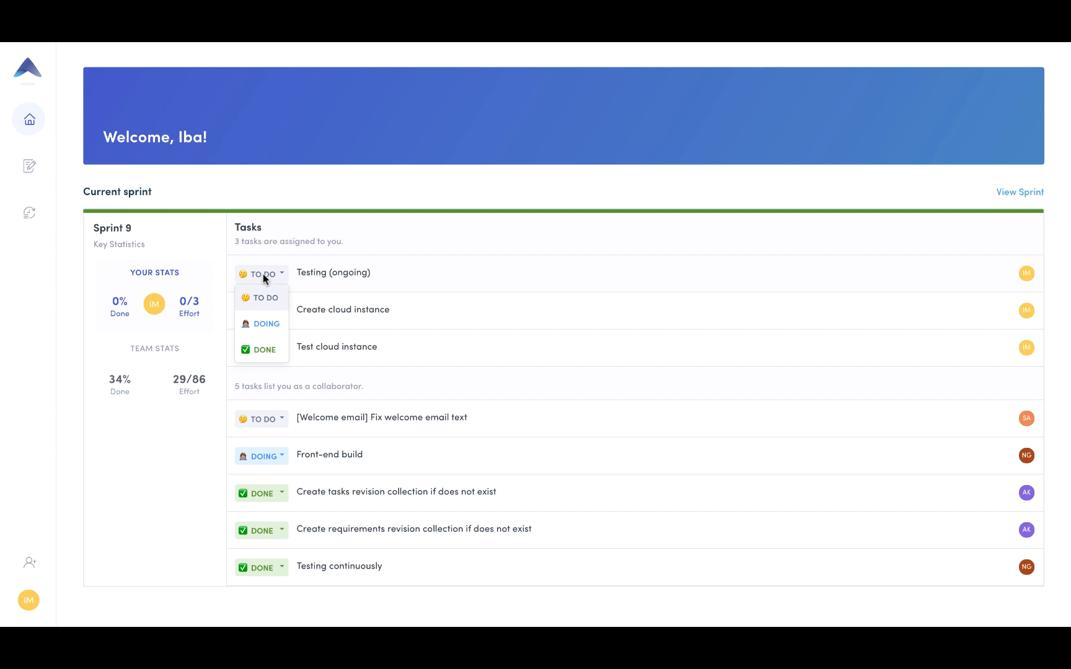
left_click(261, 296)
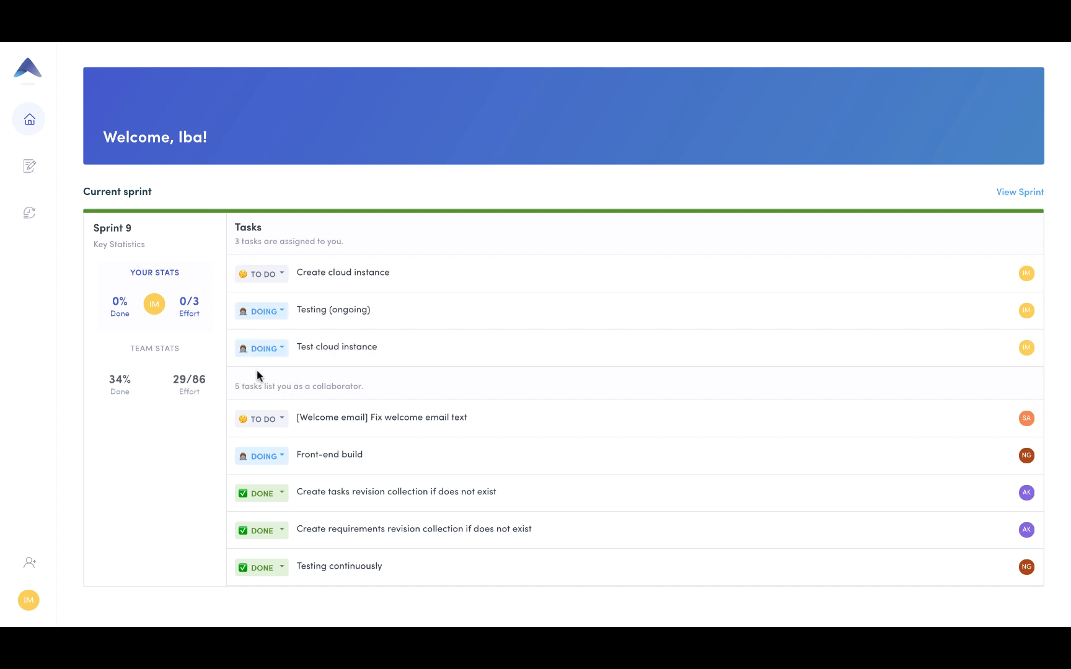
left_click(261, 419)
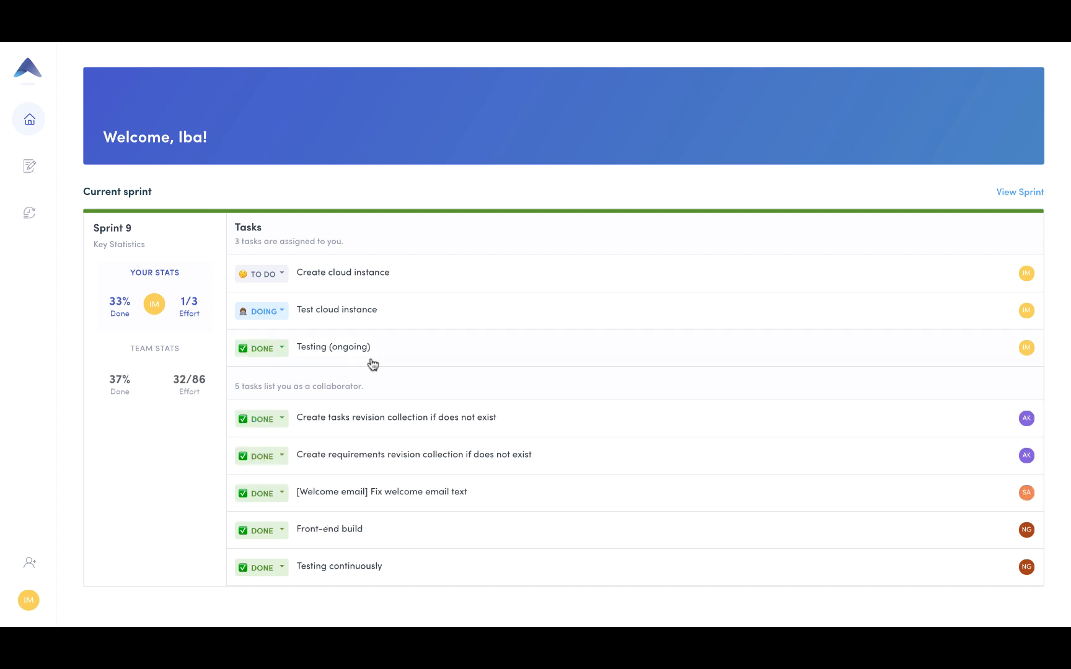
left_click(262, 311)
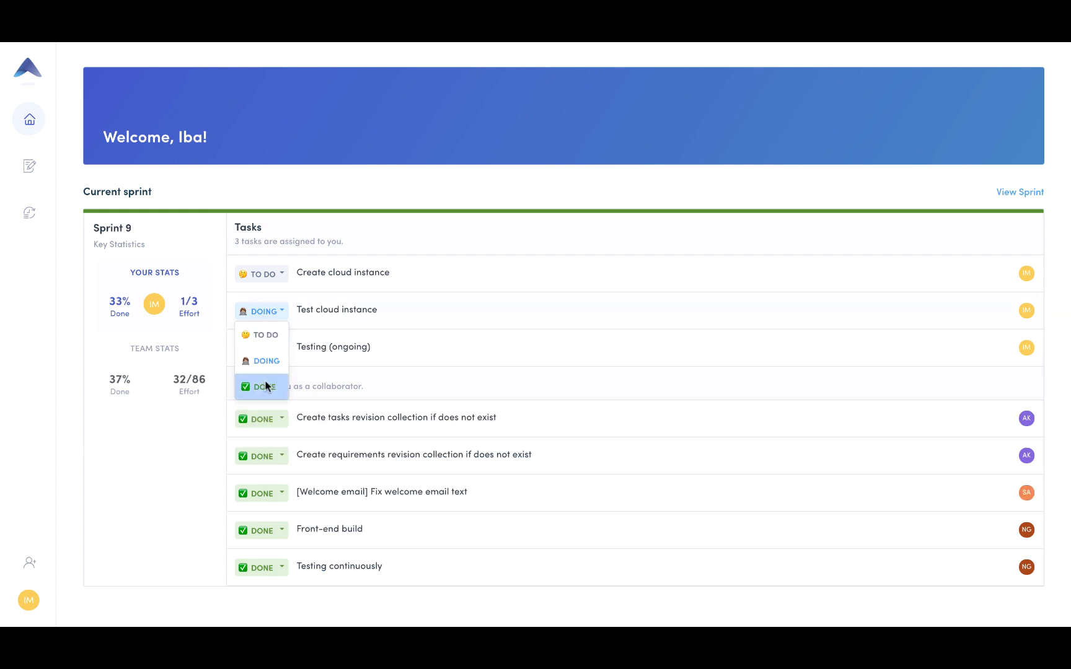
left_click(261, 386)
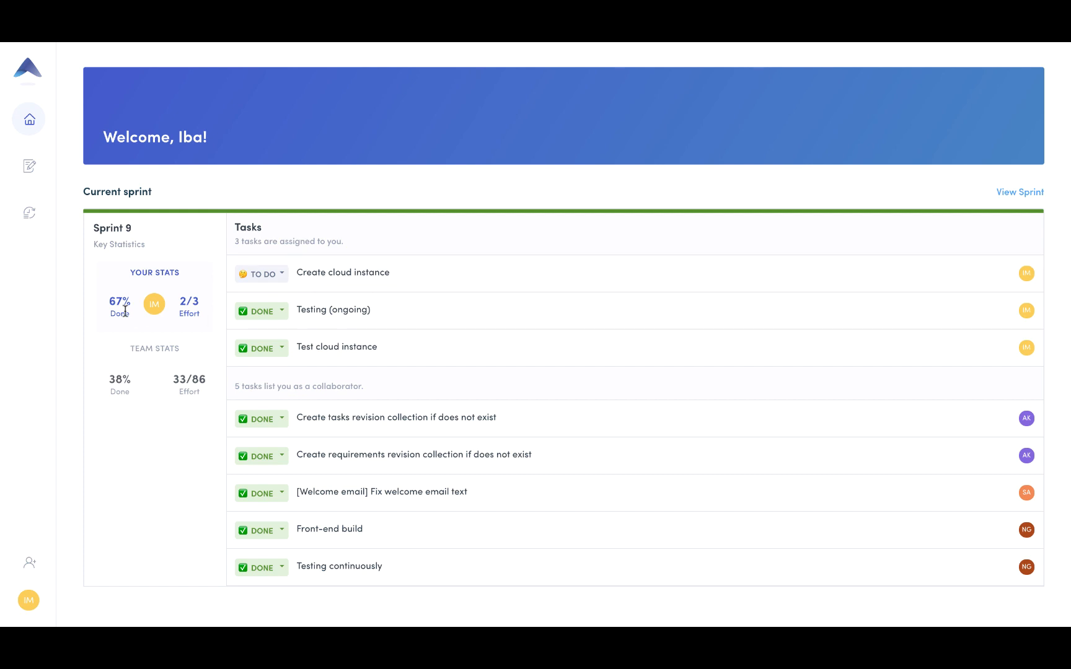
mouse_move(214, 306)
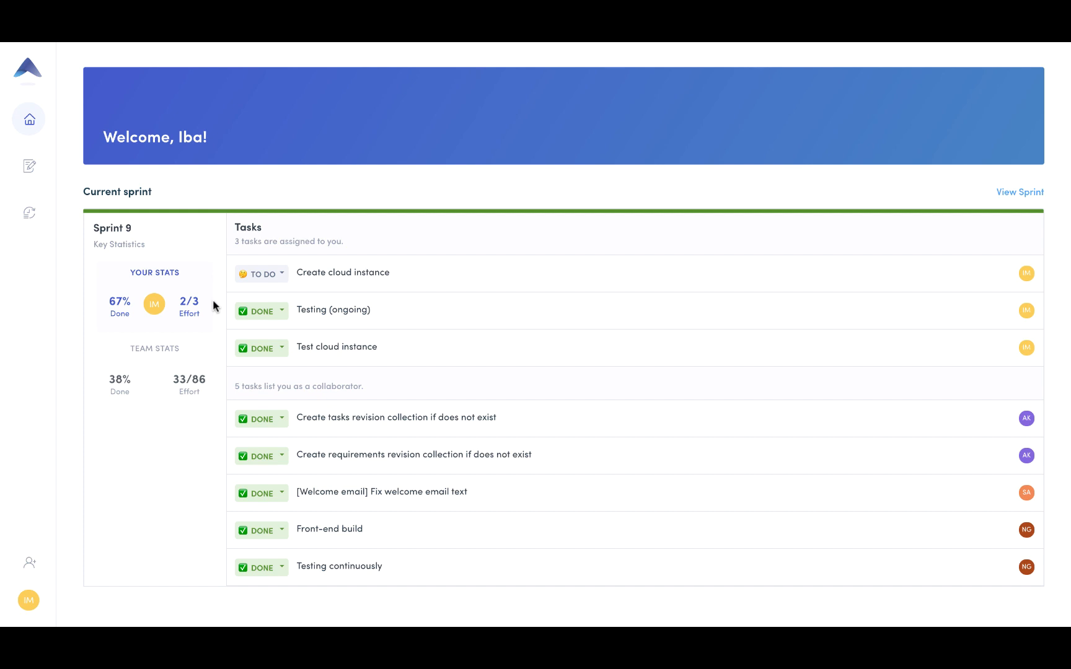
mouse_move(301, 377)
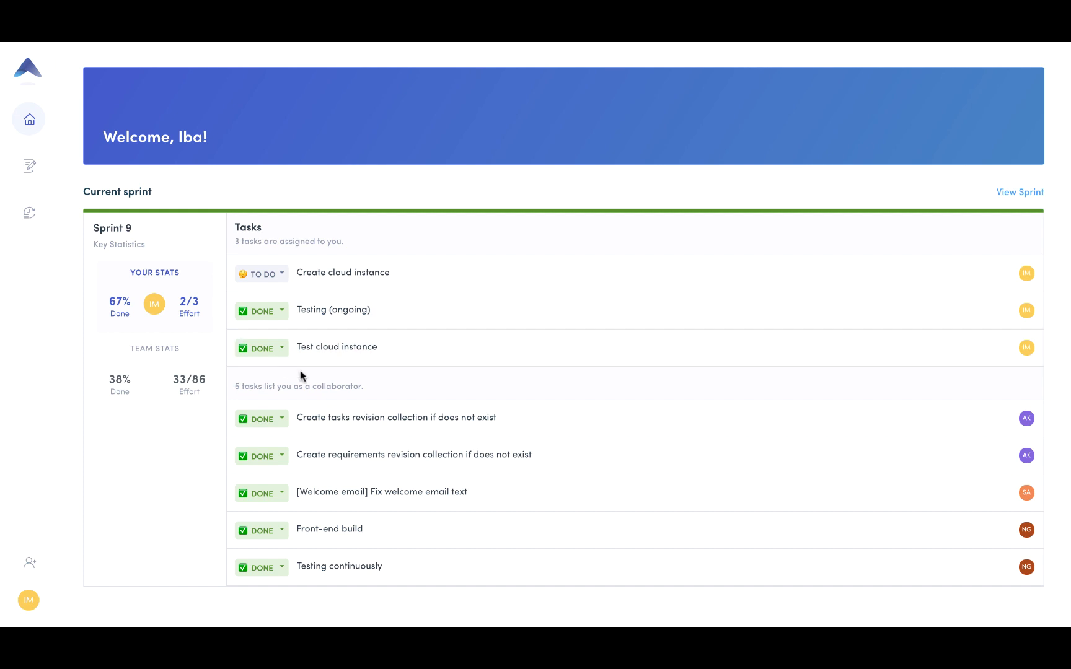
mouse_move(514, 220)
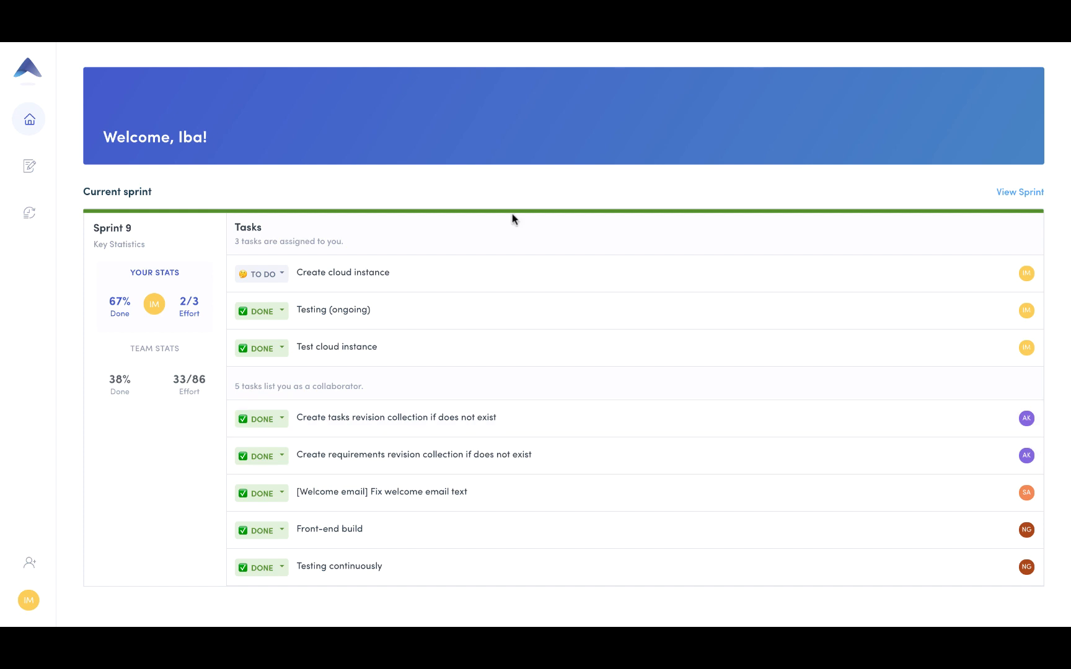
- Open the Sprints board, glance at Completed, then return to Upcoming sprints
left_click(29, 213)
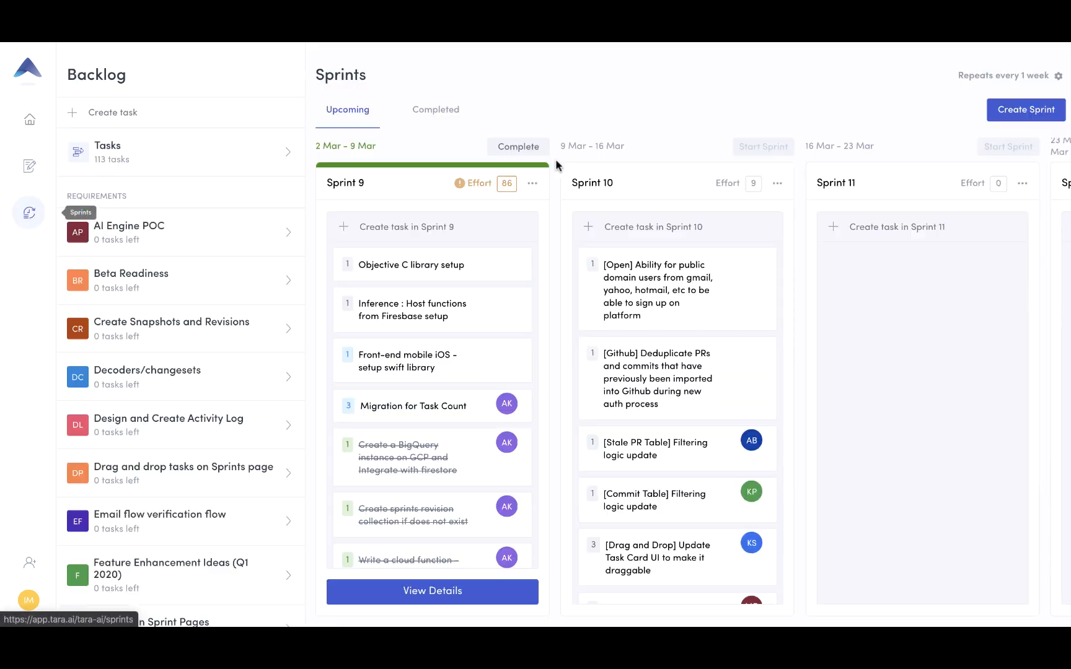
mouse_move(459, 183)
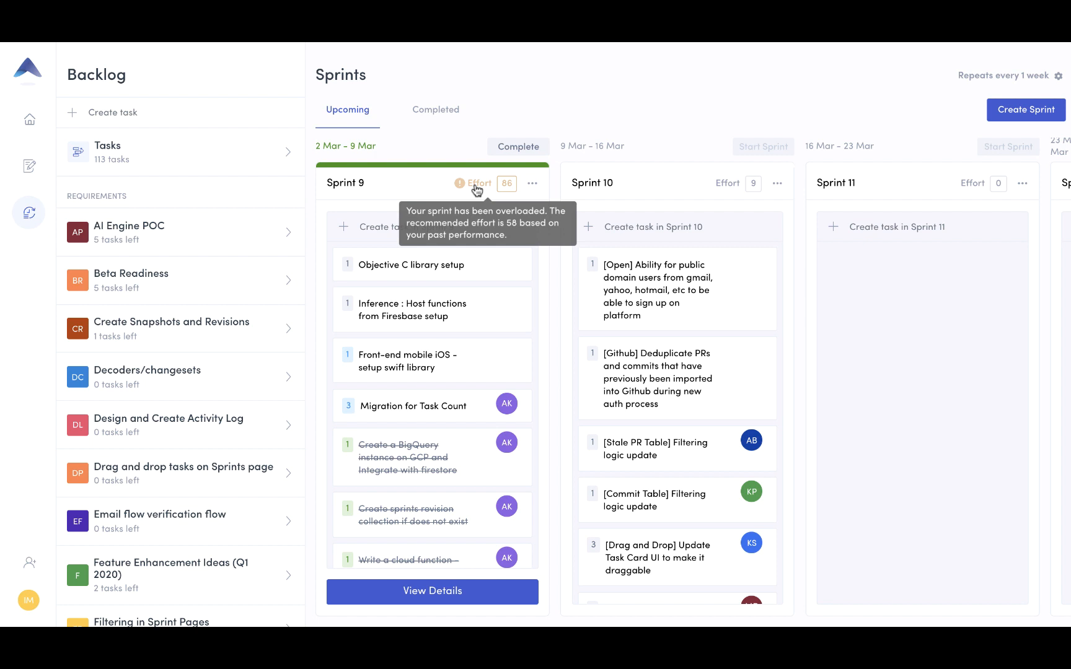
left_click(435, 109)
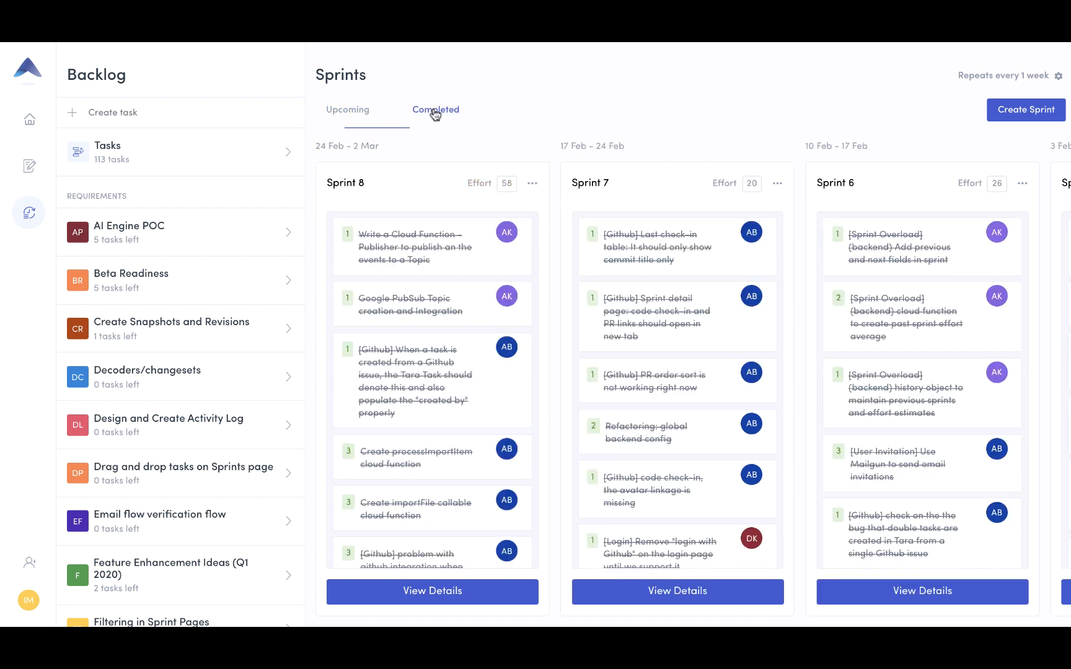
left_click(347, 109)
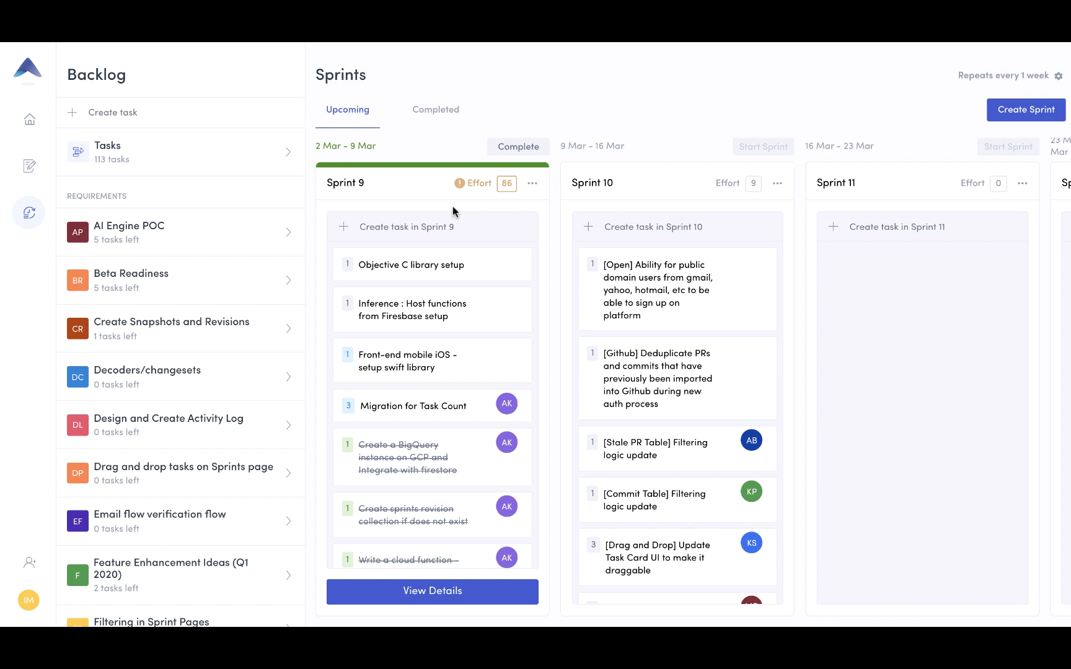
mouse_move(479, 183)
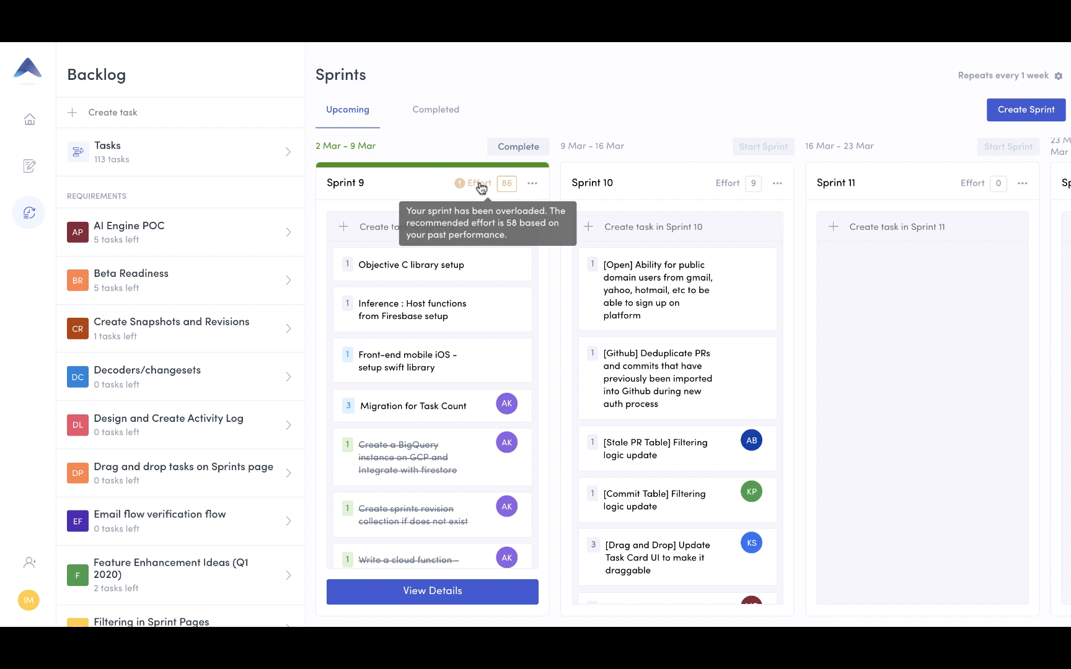
mouse_move(417, 286)
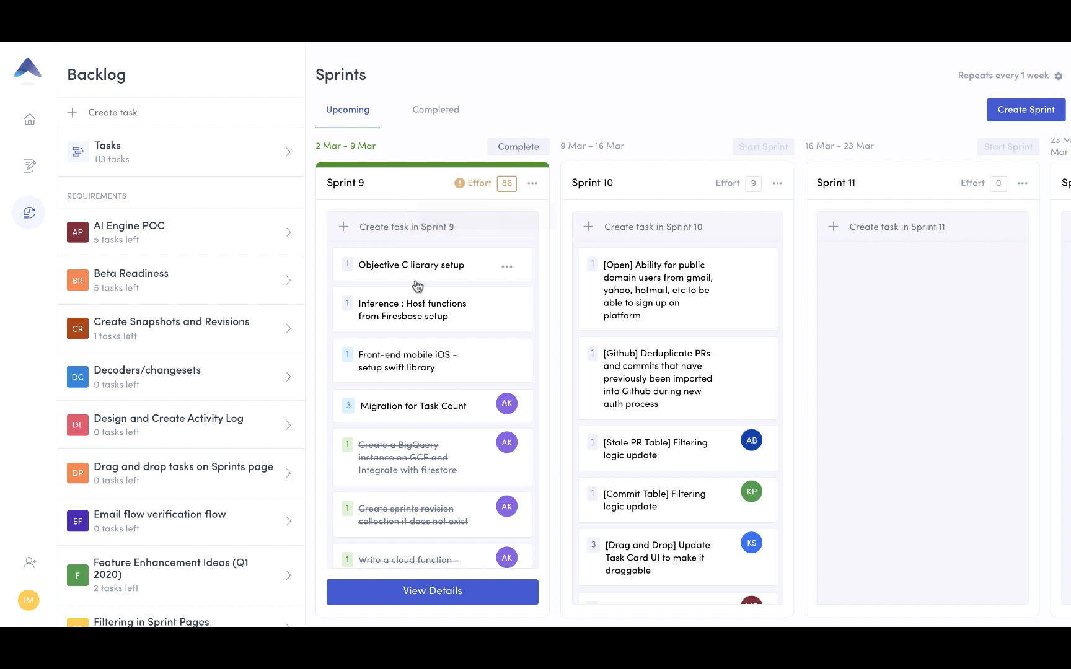
mouse_move(617, 295)
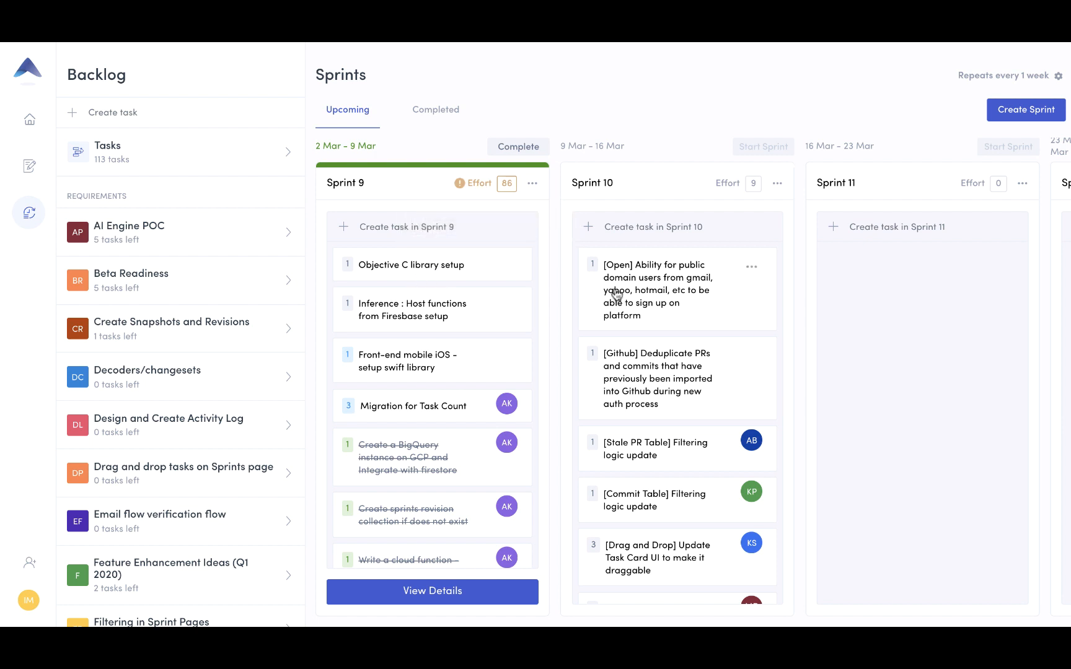
mouse_move(416, 280)
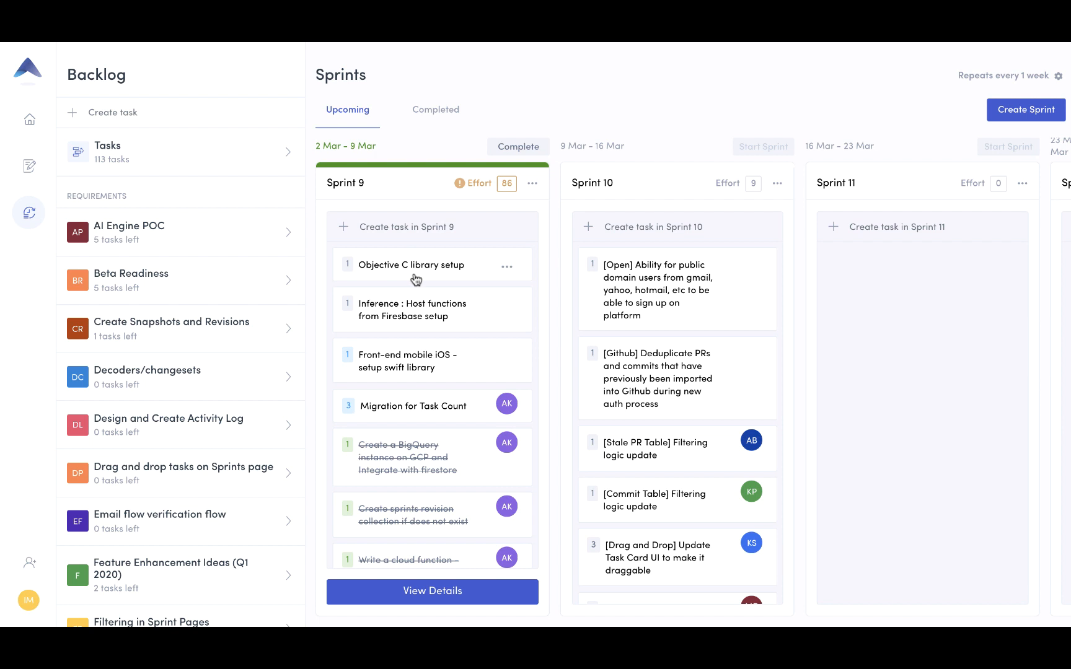
mouse_move(360, 182)
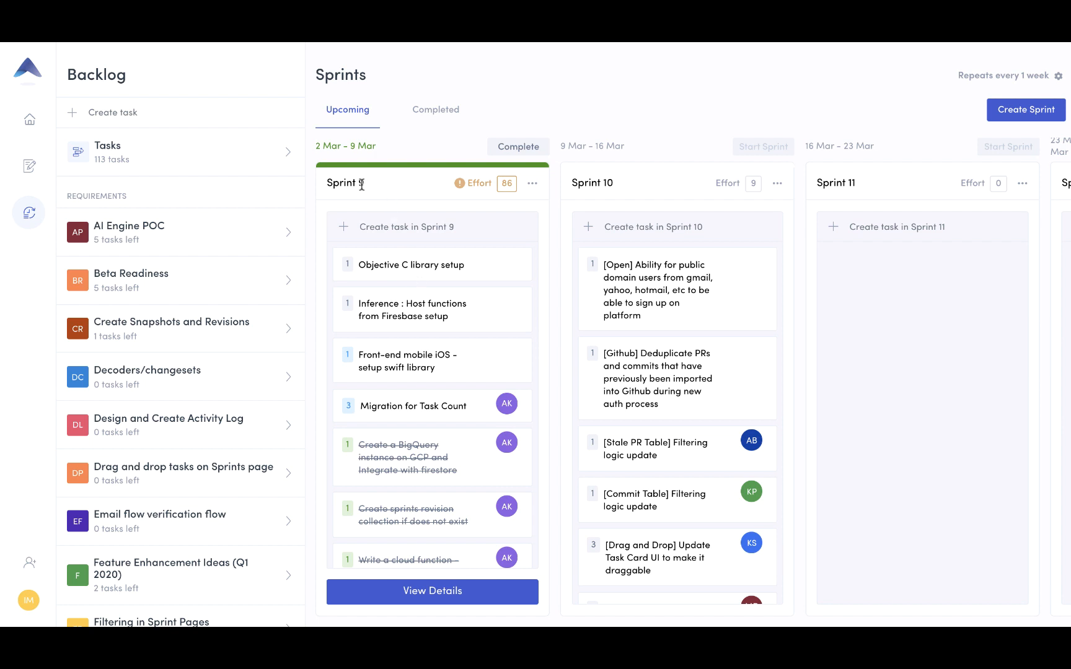
mouse_move(423, 182)
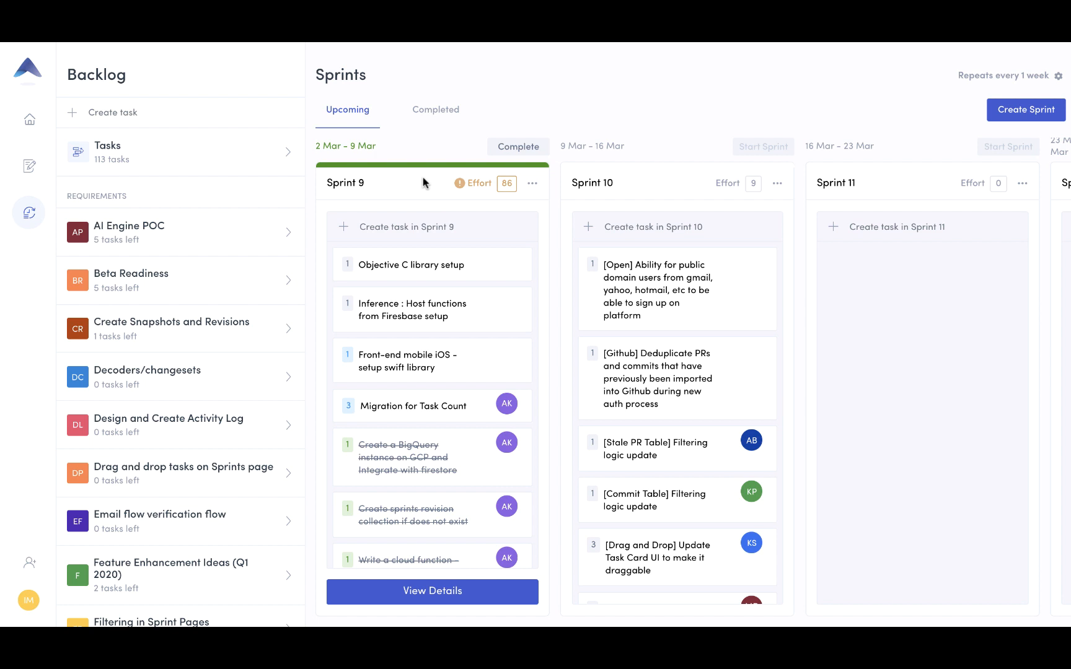
mouse_move(514, 150)
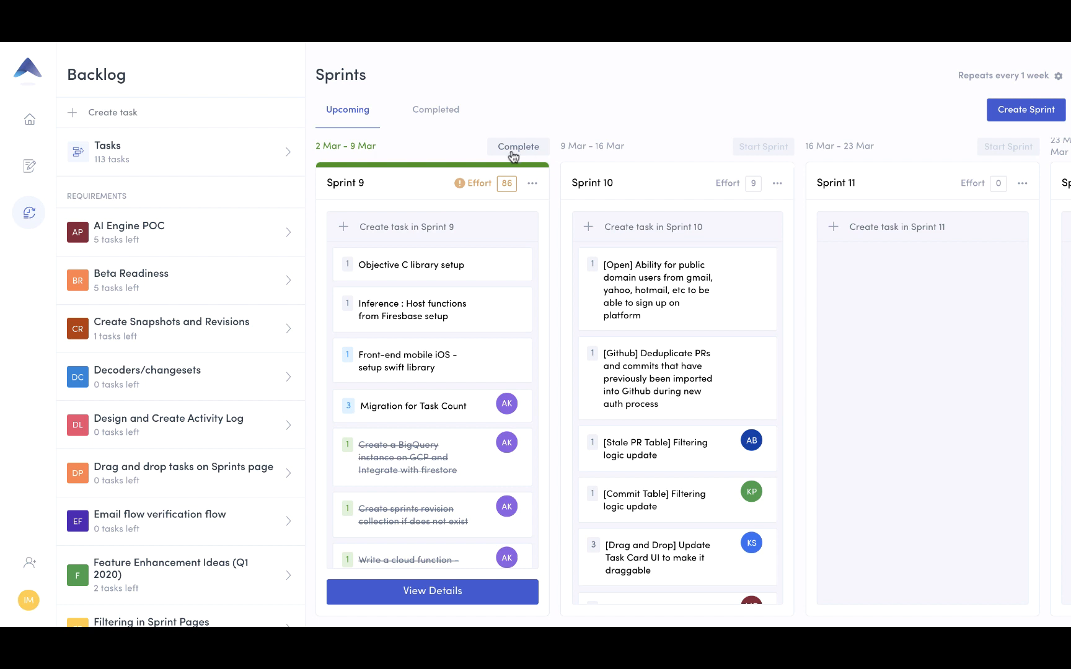
- Complete Sprint 9 into Sprint 10, verify it under Completed, and open Invite Users
left_click(517, 146)
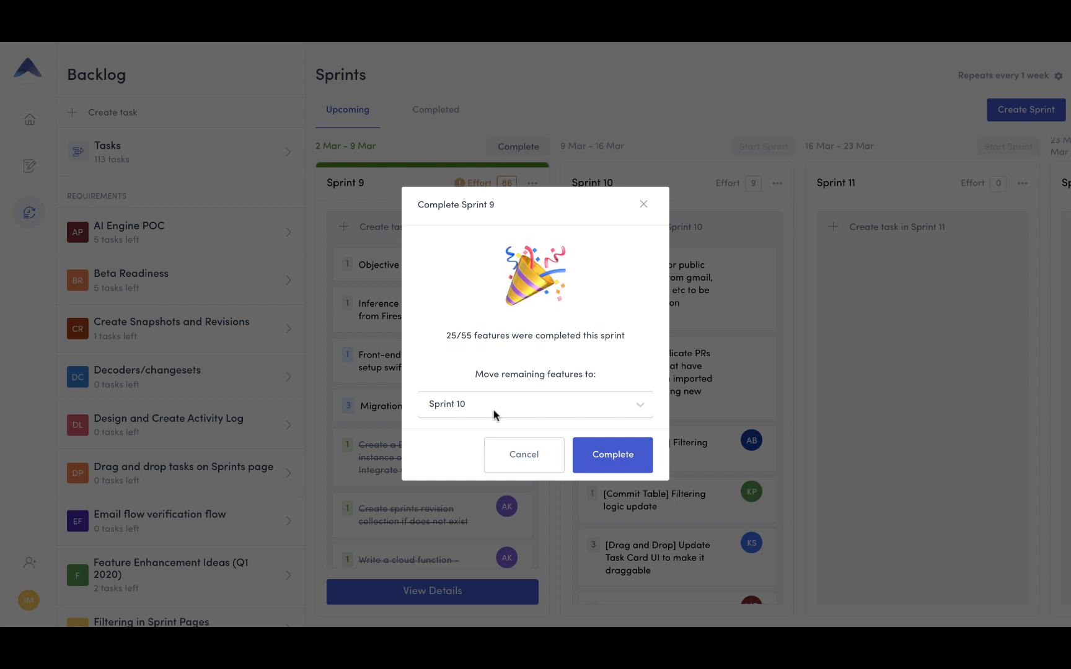
mouse_move(524, 414)
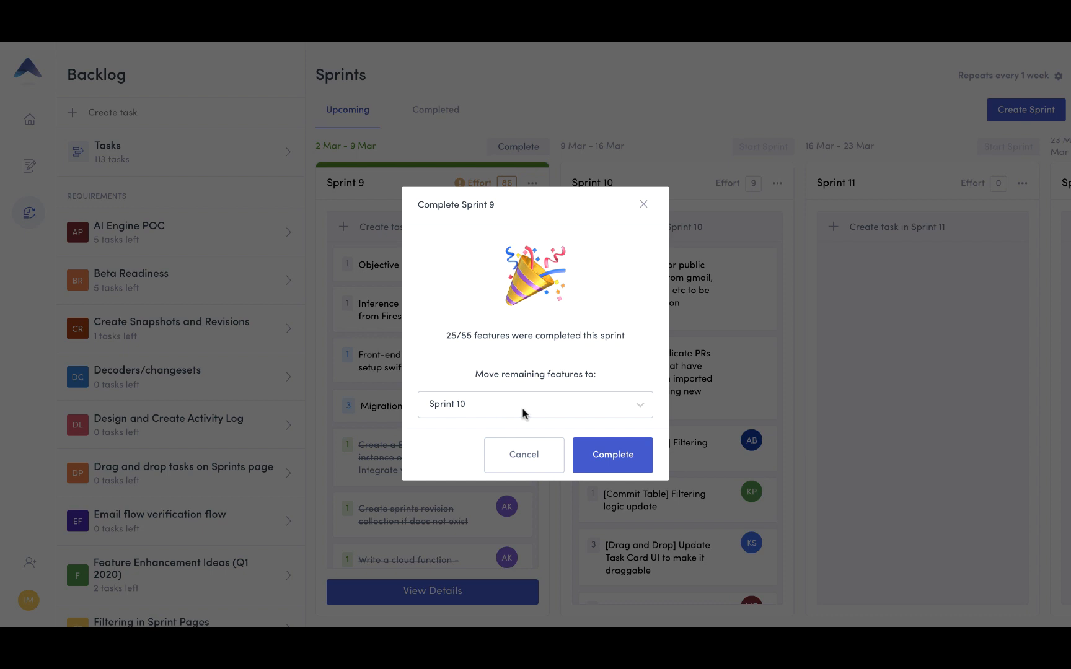
mouse_move(471, 444)
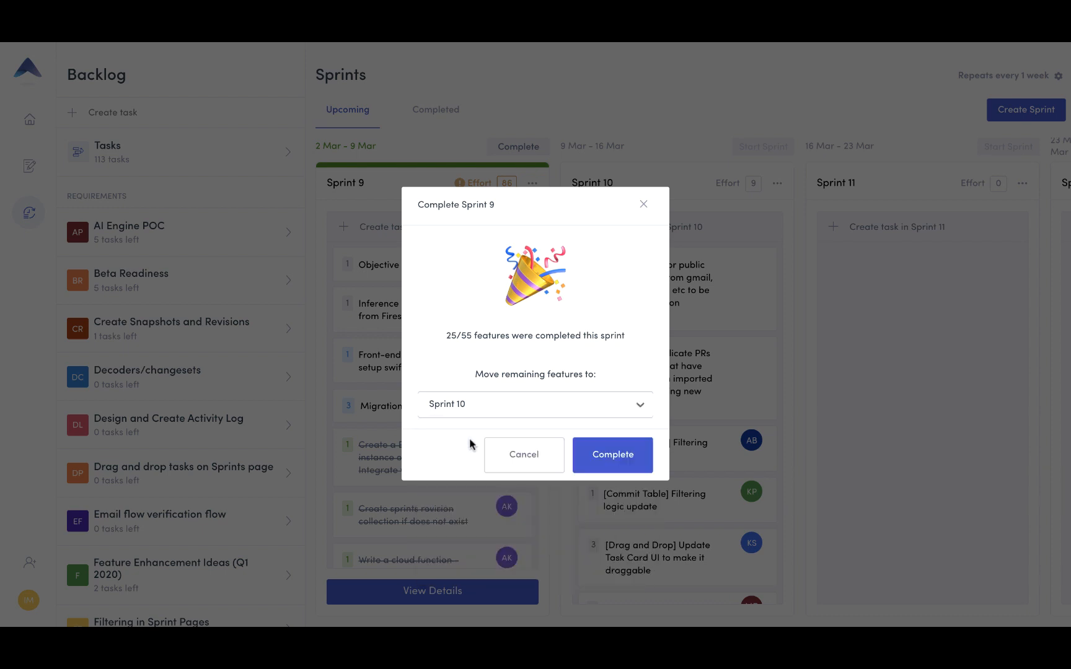
mouse_move(611, 455)
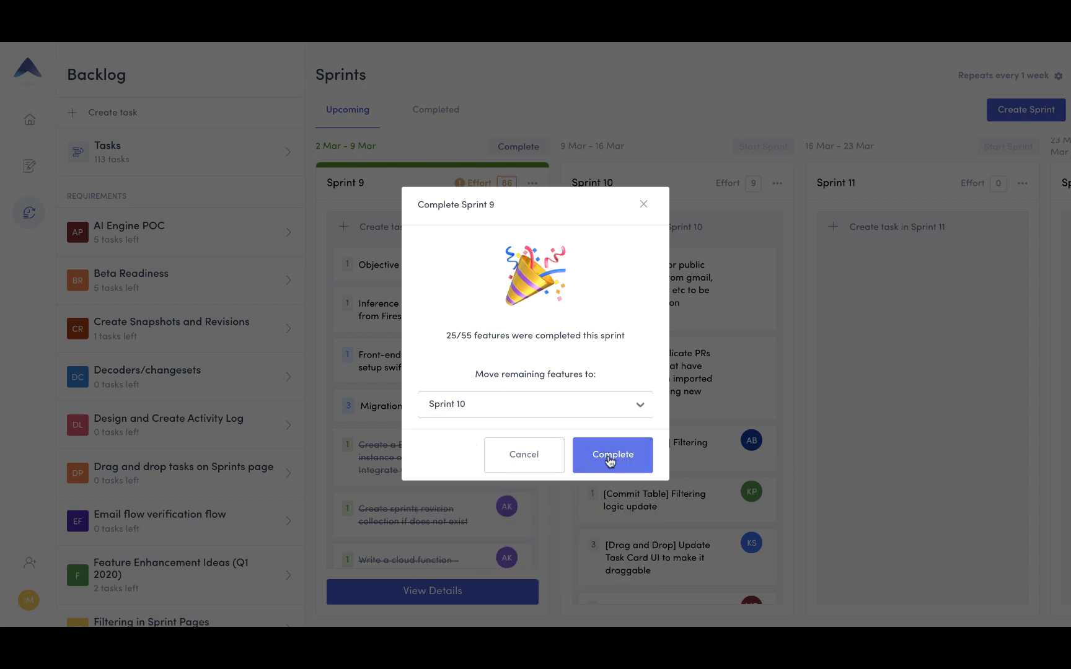
left_click(611, 455)
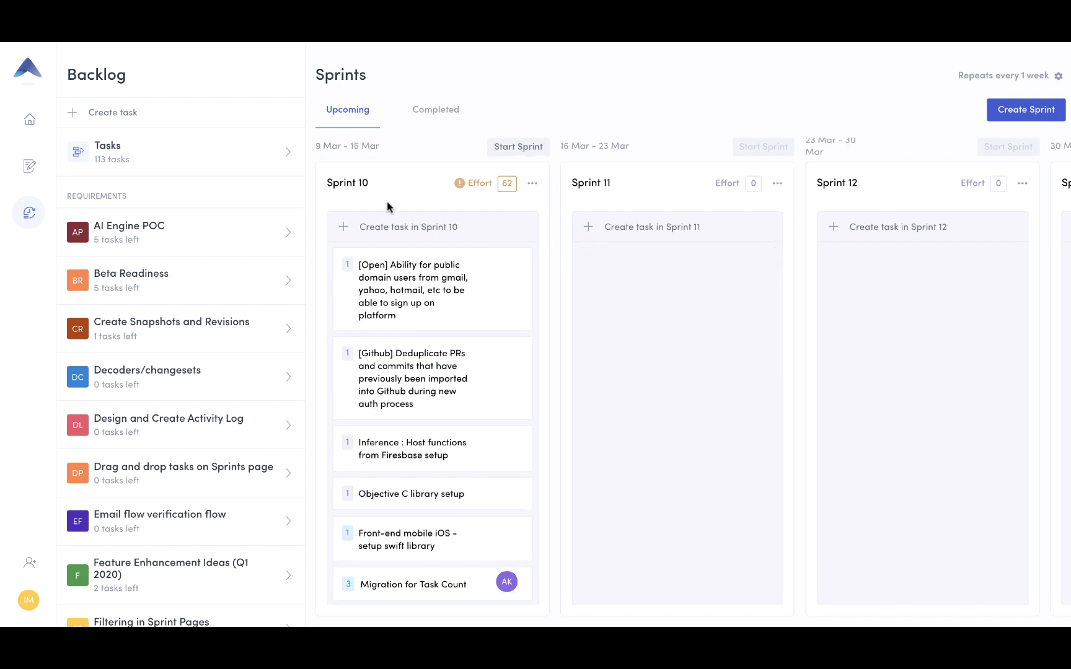
left_click(436, 109)
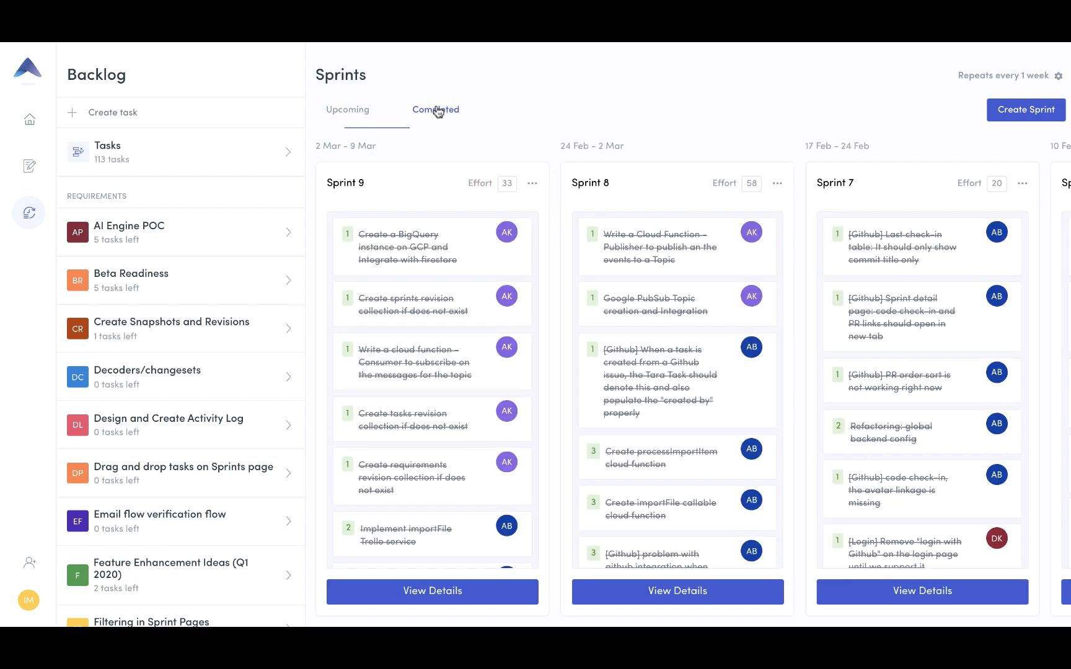
left_click(347, 110)
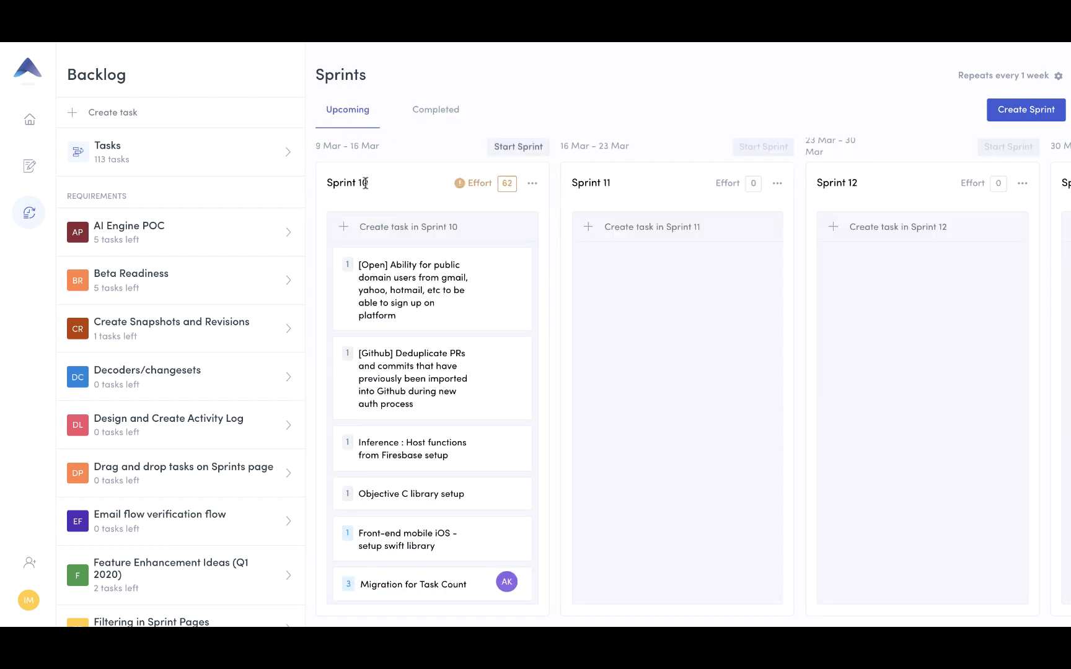
mouse_move(424, 203)
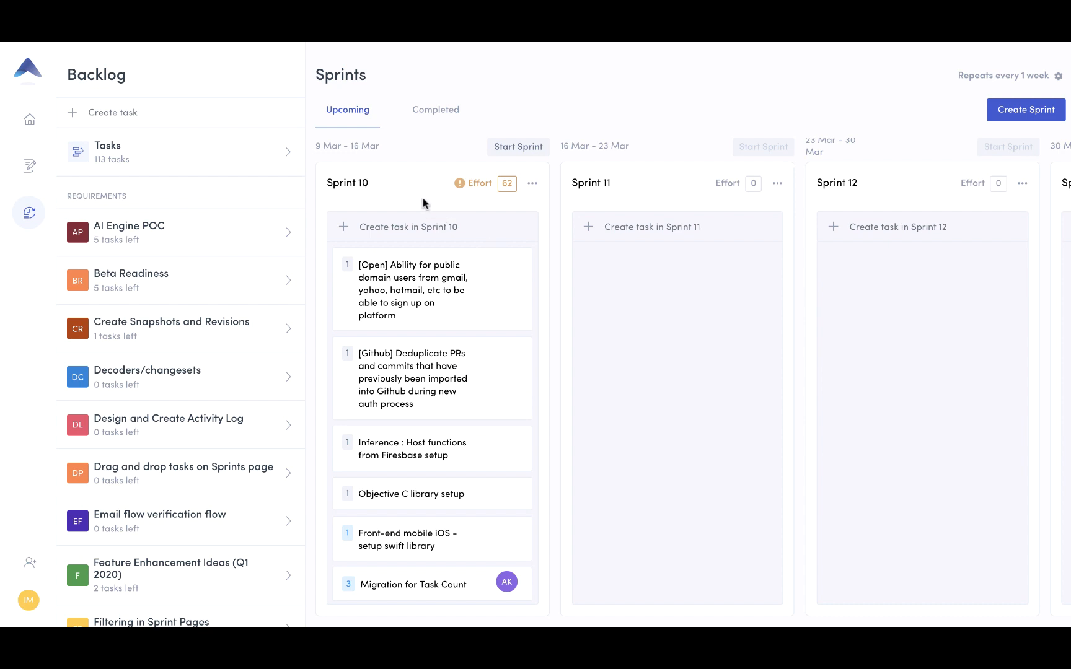
mouse_move(439, 165)
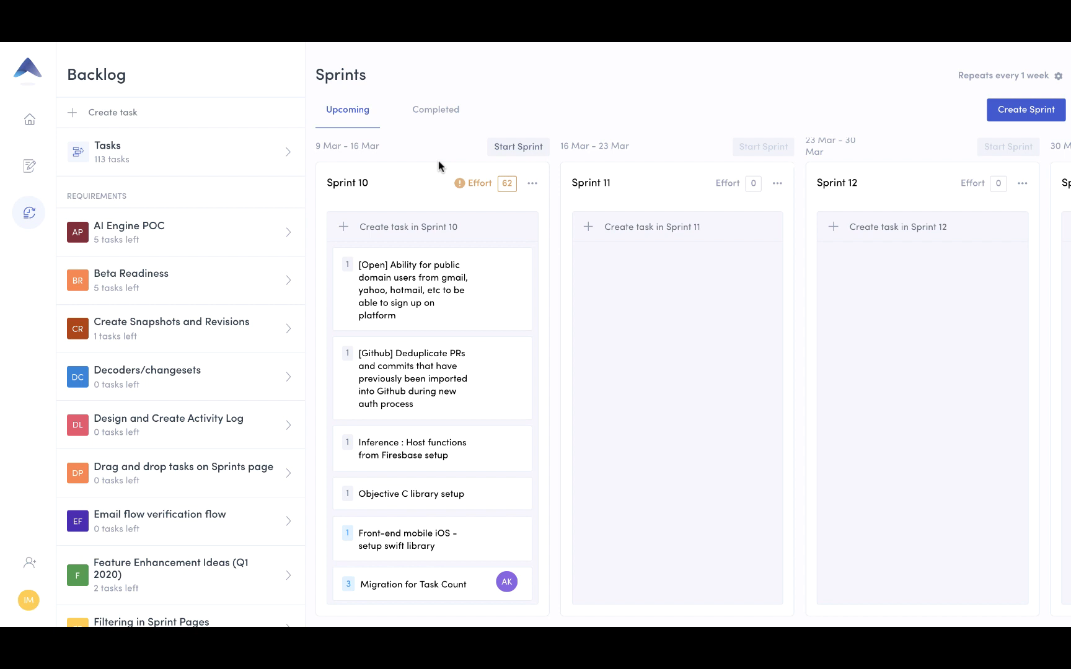
left_click(29, 562)
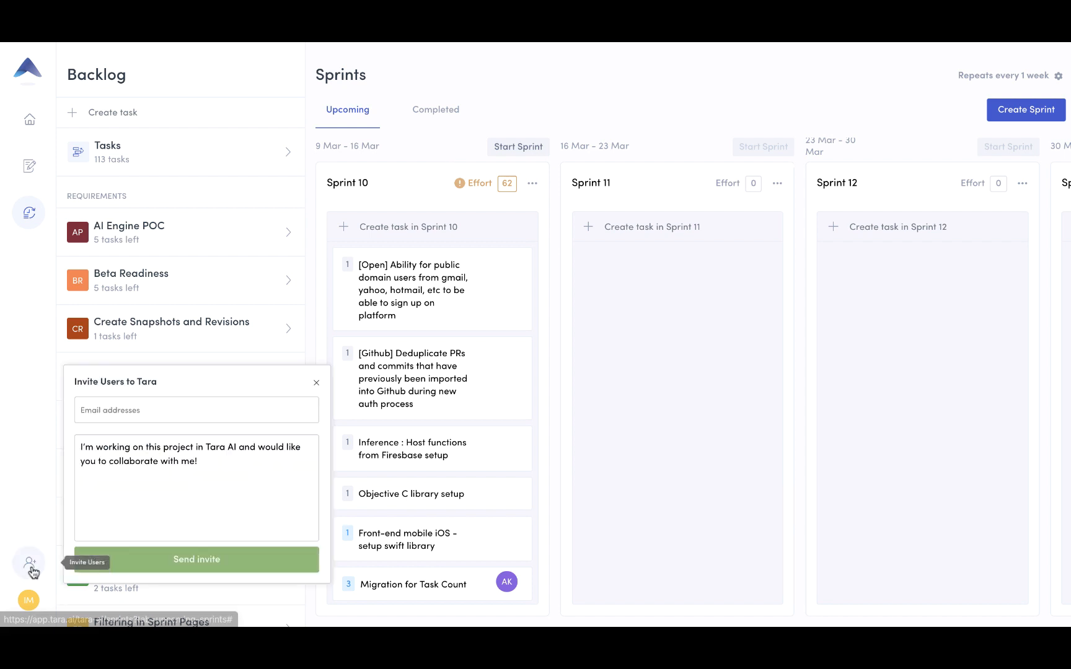
mouse_move(26, 525)
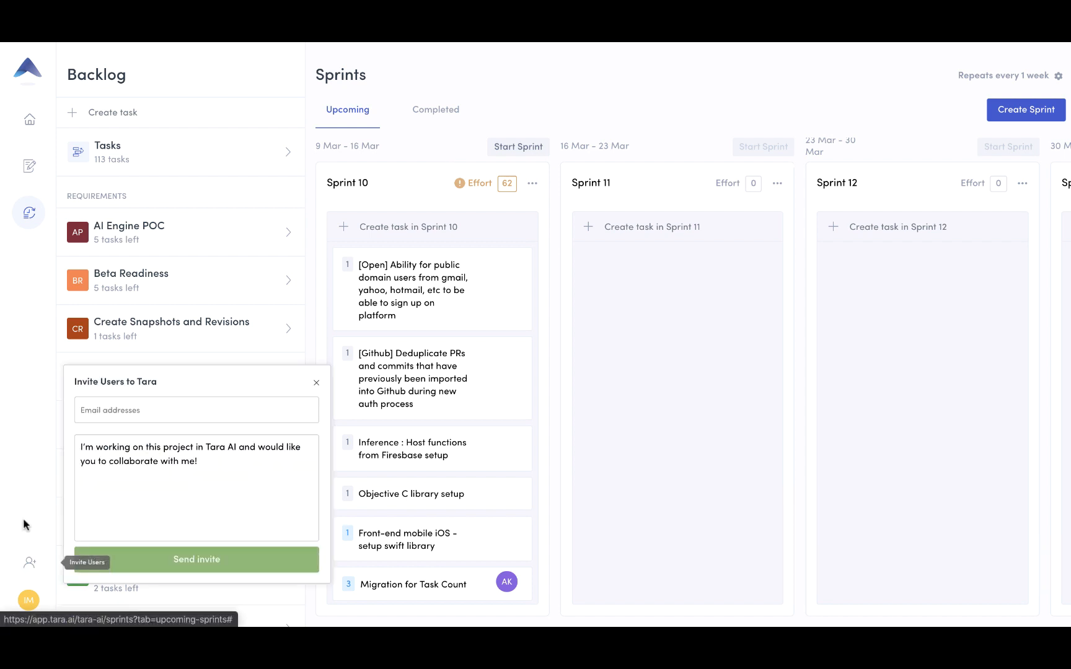